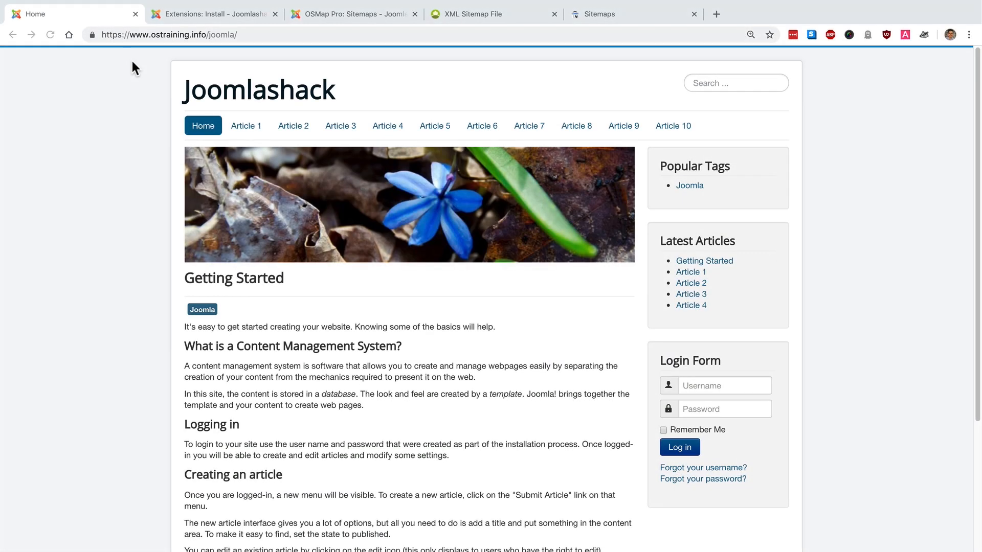
mouse_move(196, 204)
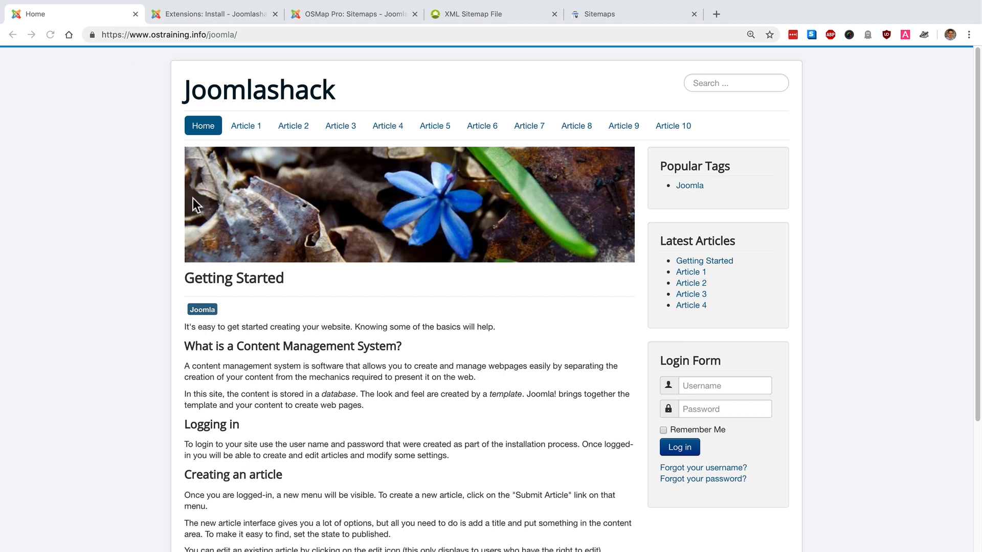
mouse_move(149, 225)
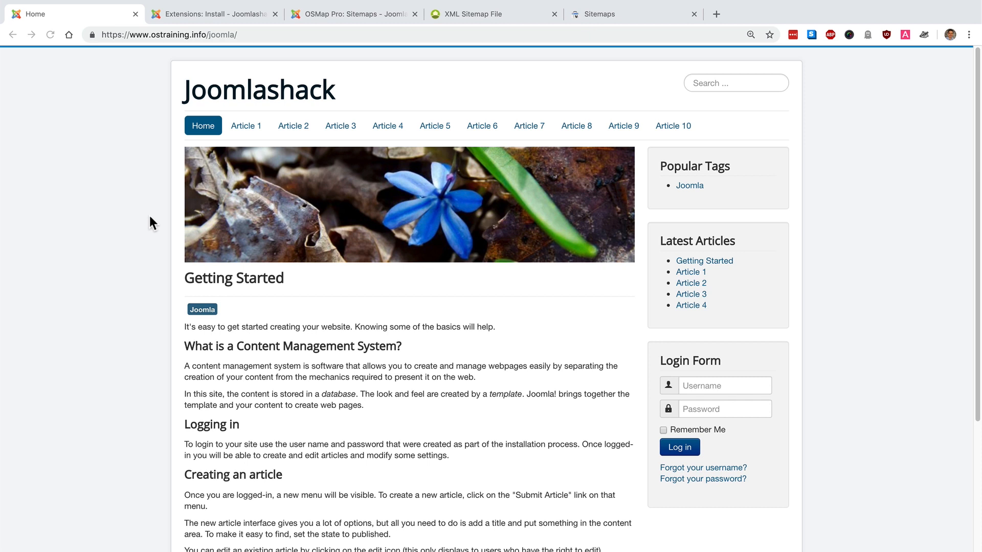
mouse_move(155, 216)
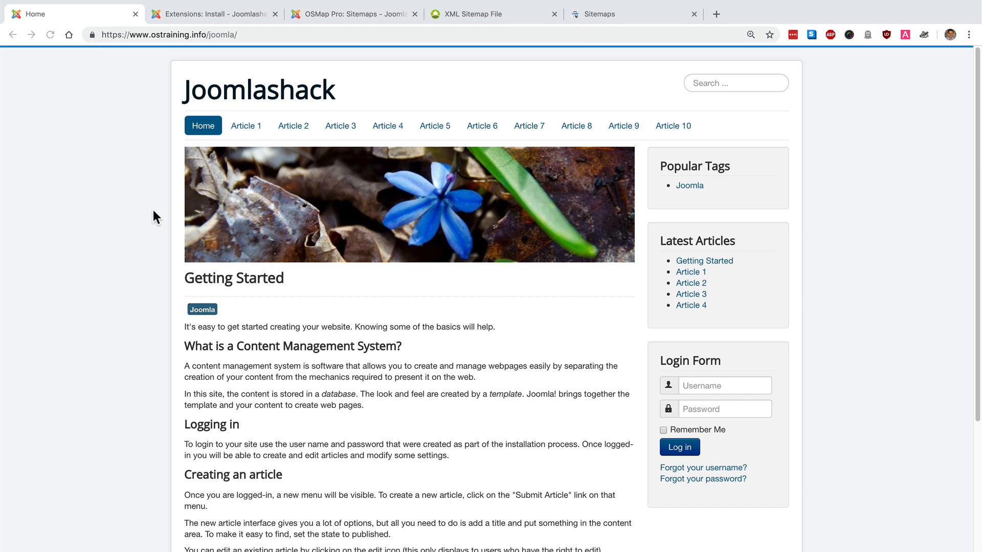
mouse_move(147, 133)
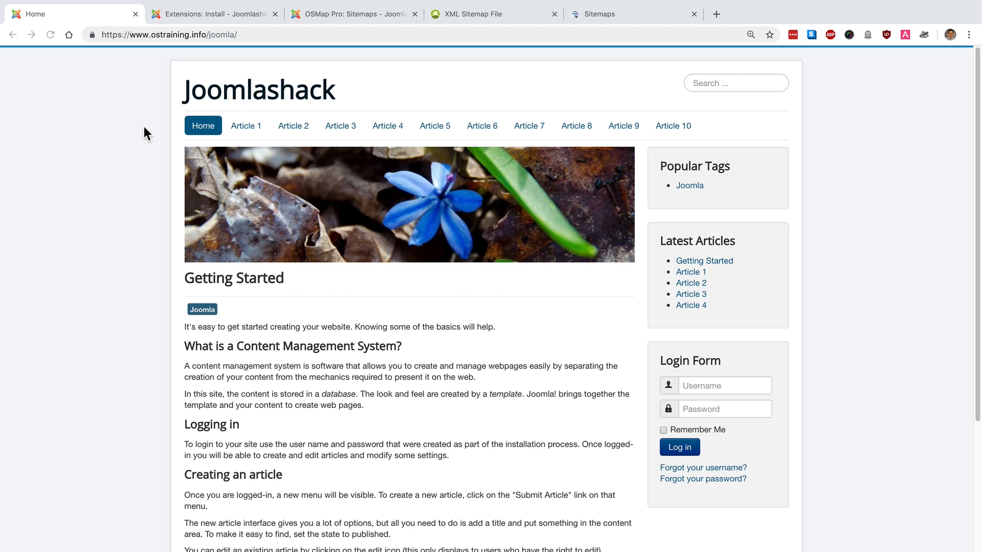
mouse_move(114, 135)
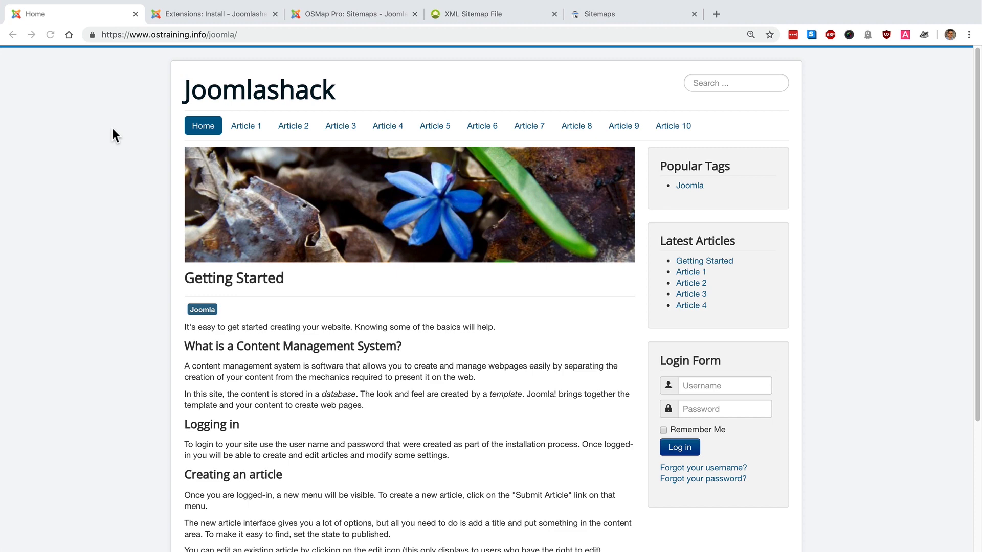
mouse_move(93, 156)
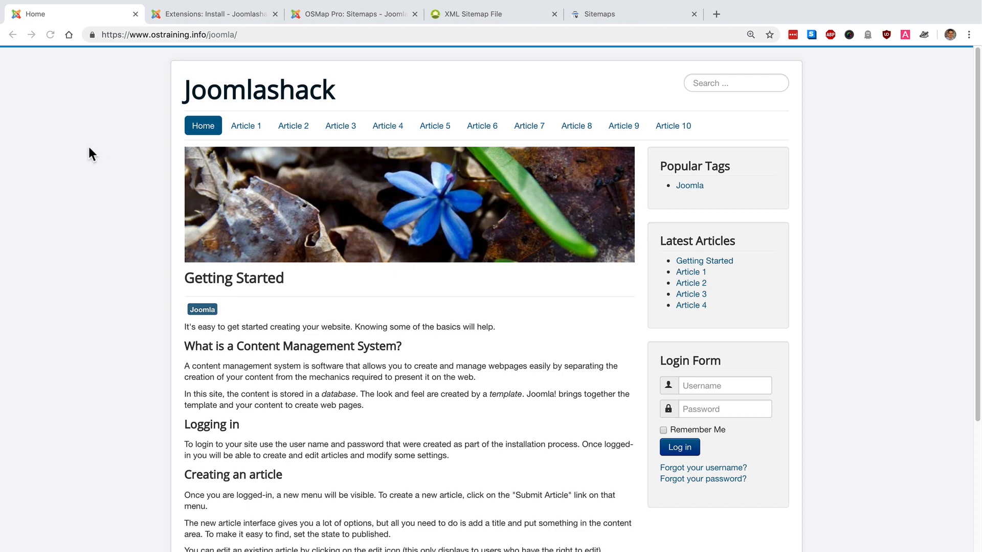
- Switch to the Joomla admin's Install from Web extension installer page
left_click(213, 13)
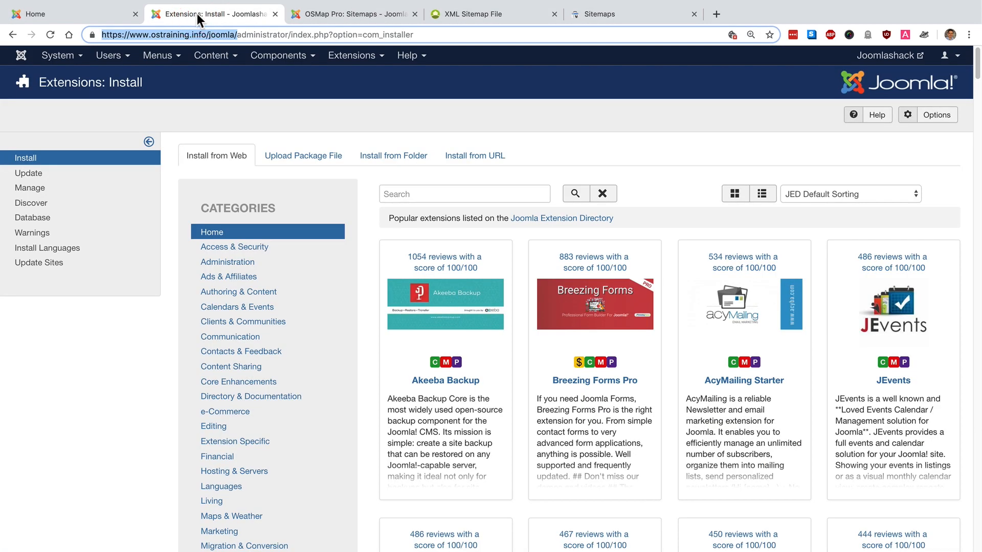
mouse_move(213, 13)
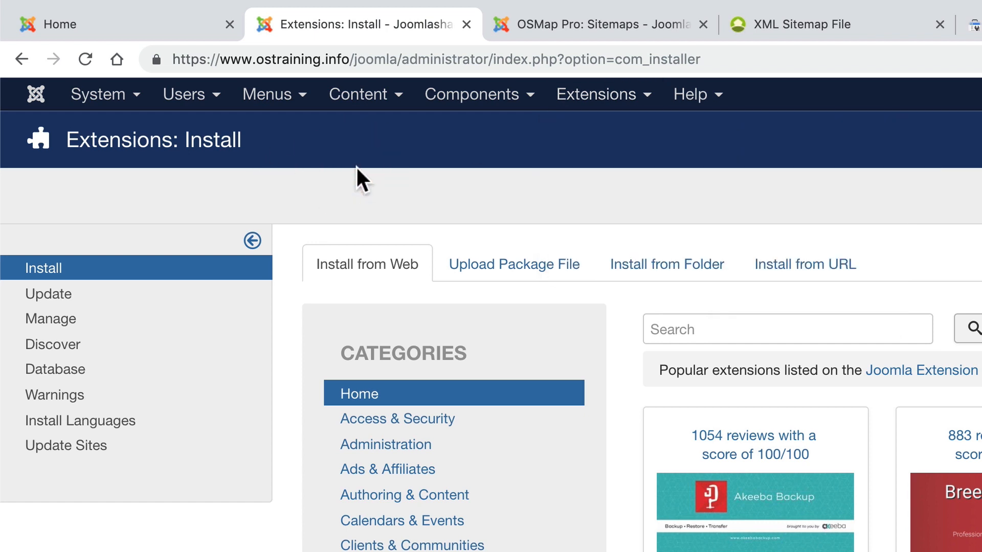
mouse_move(414, 243)
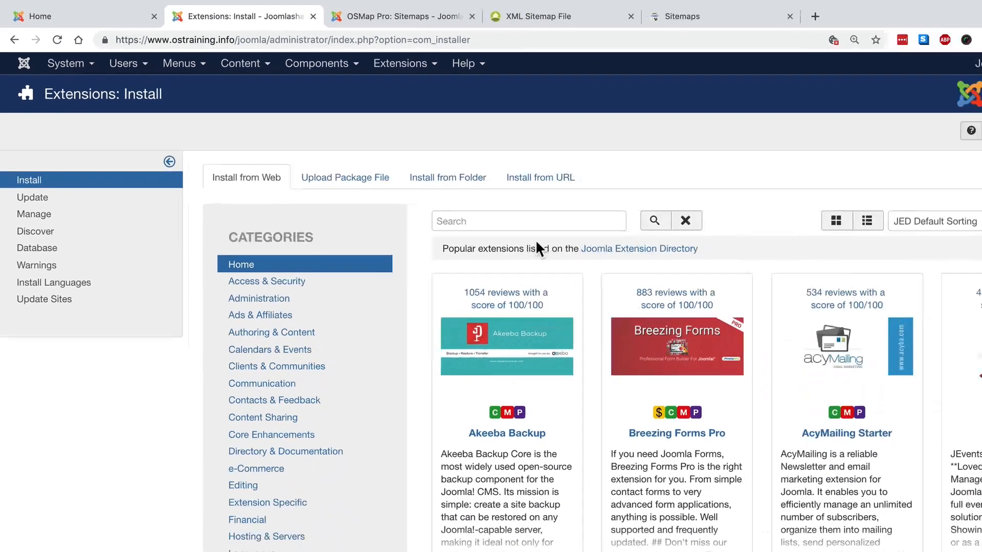
- Search the web directory for 'osmap', choose OSMap and confirm its installation
type("osmap")
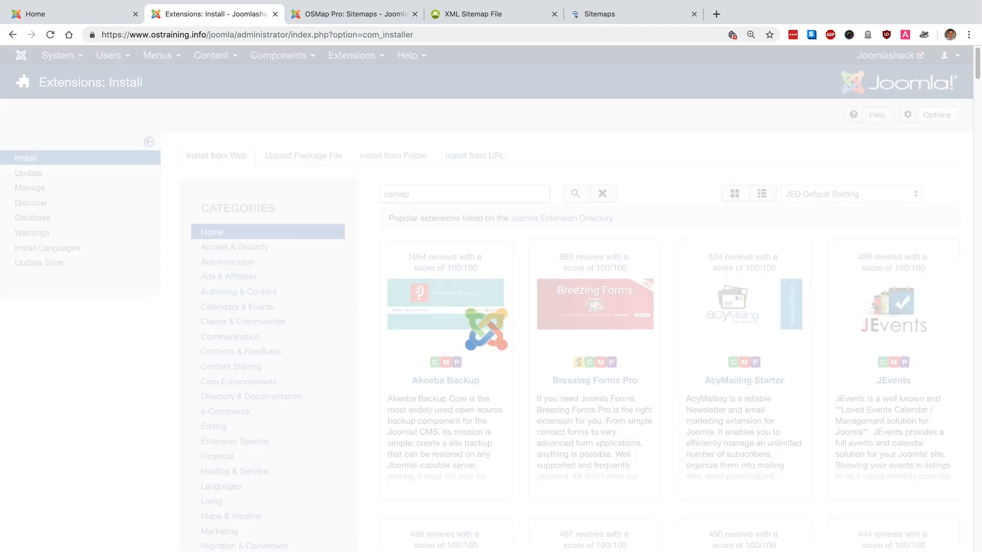
left_click(574, 193)
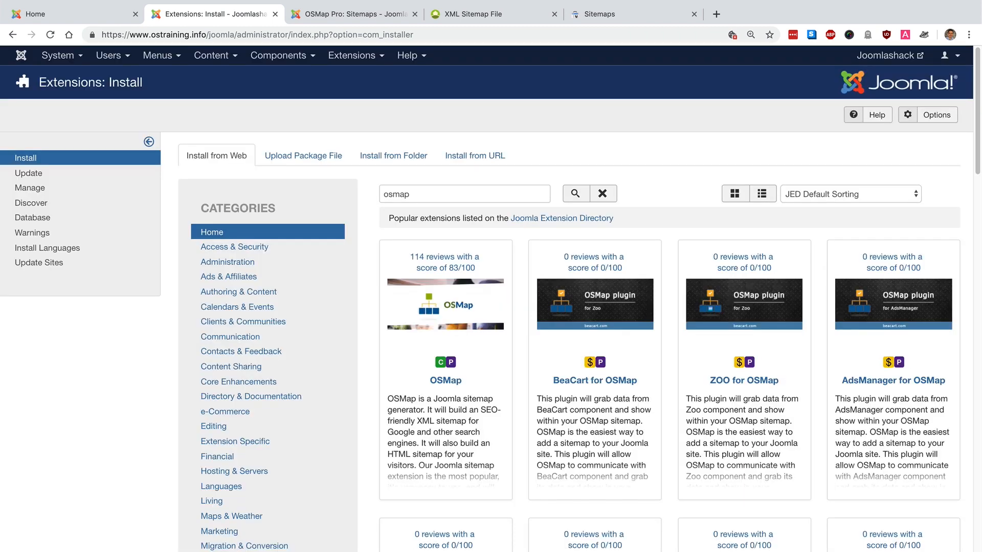
mouse_move(435, 340)
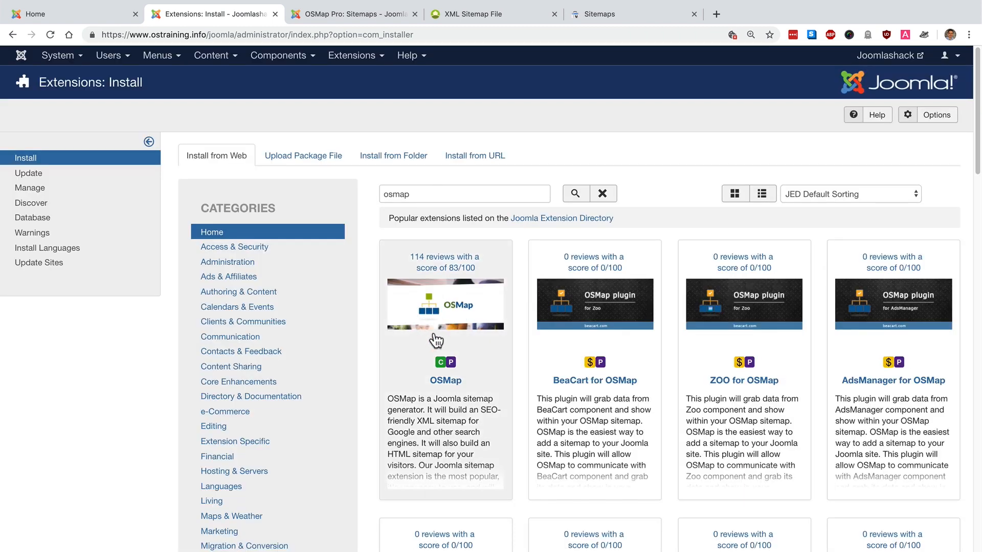
mouse_move(442, 316)
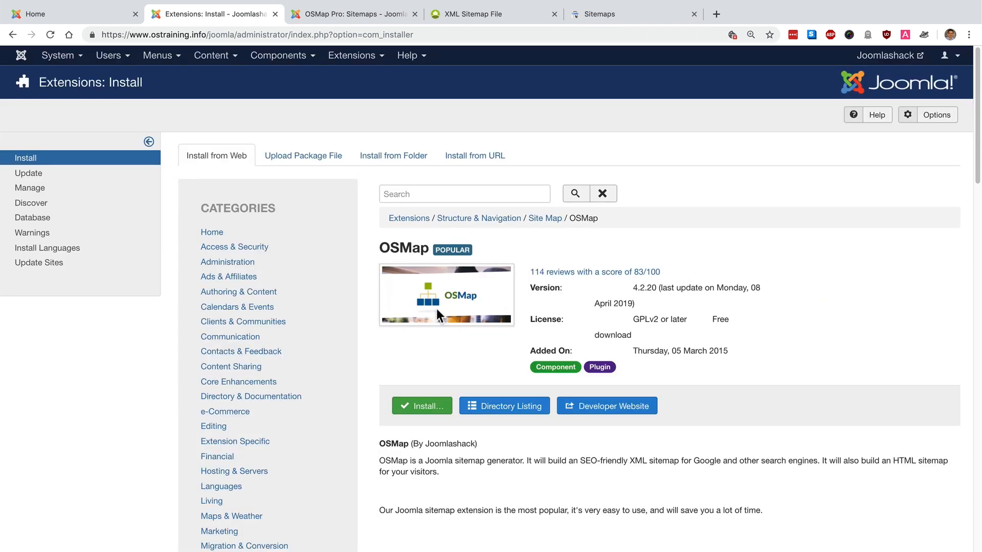
left_click(422, 406)
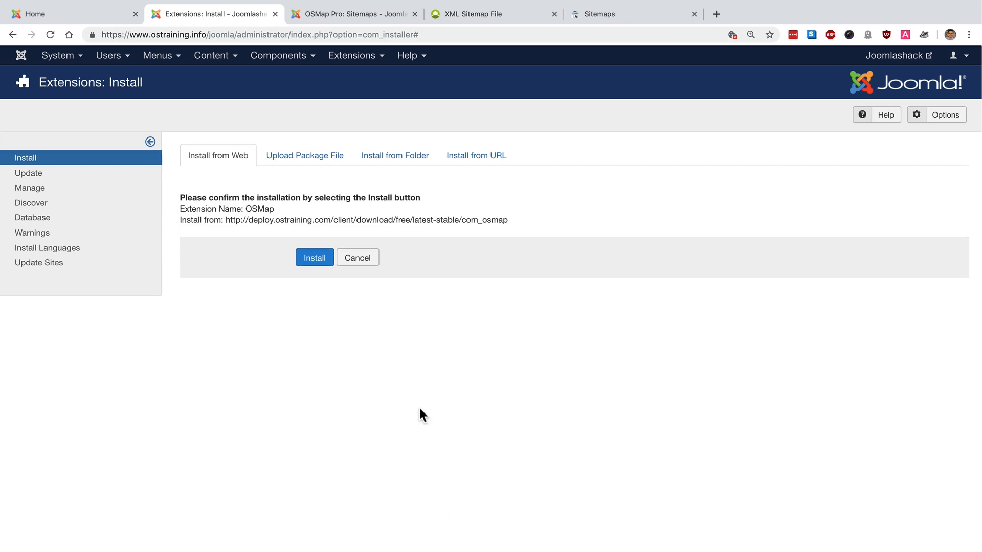
left_click(314, 258)
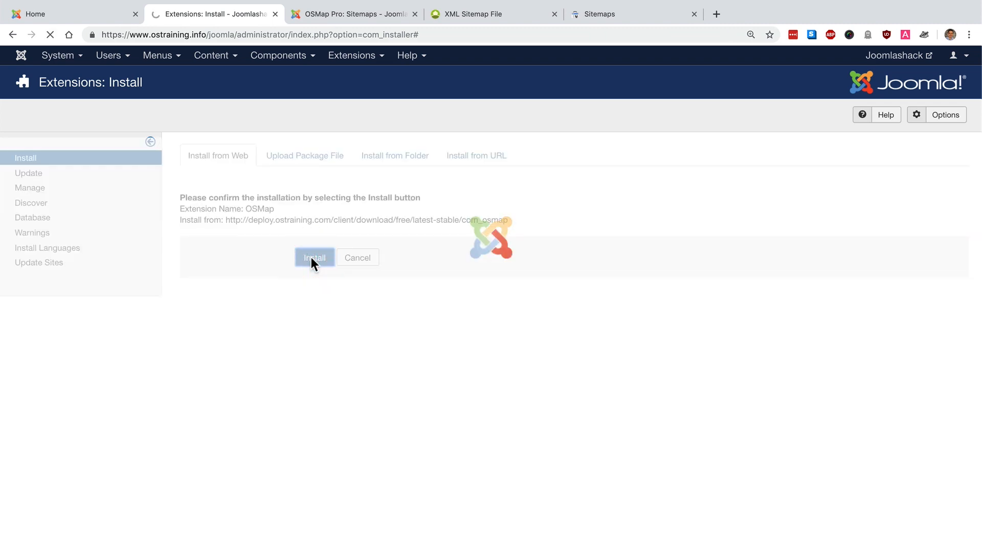
- Let OSMap finish installing and zoom in to read the success and plugin messages
left_click(314, 258)
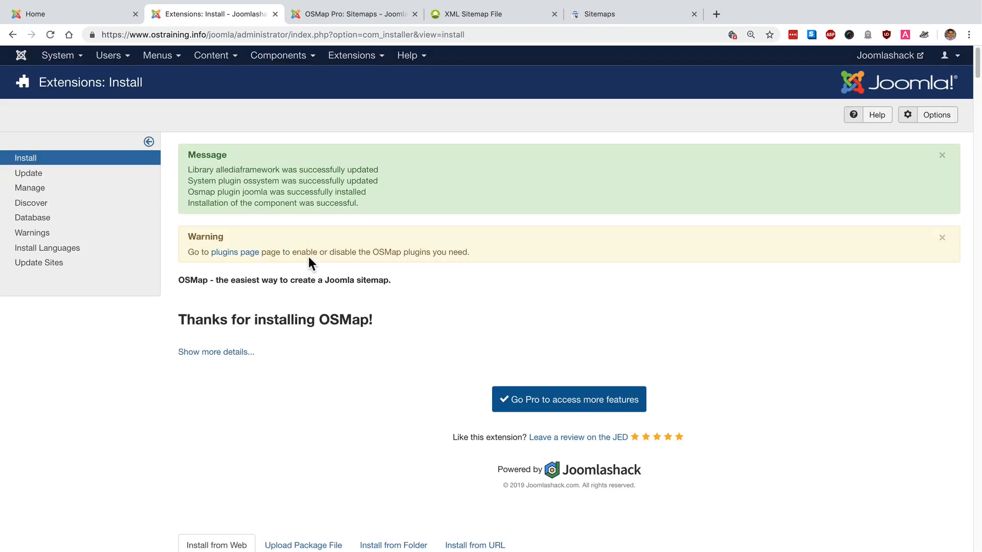
key("ctrl+plus")
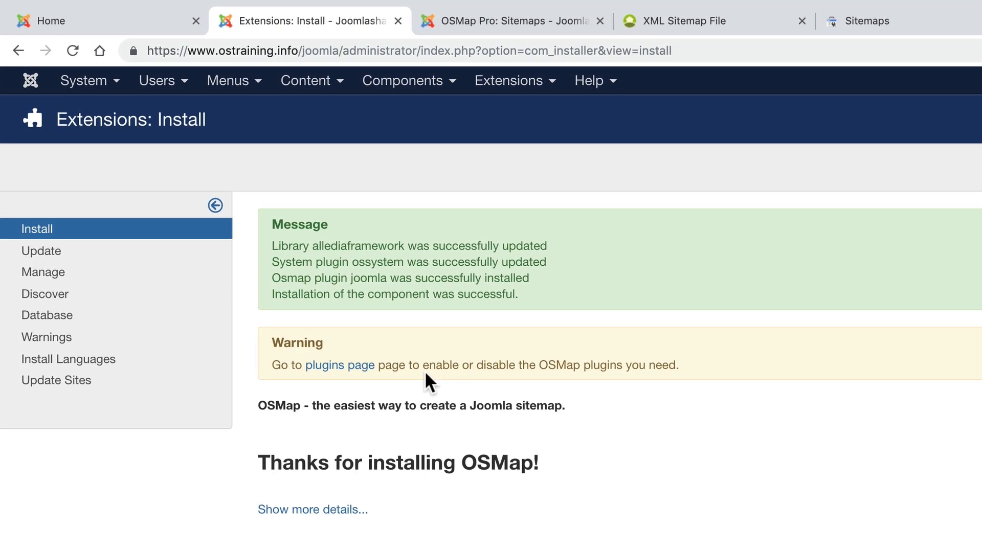
mouse_move(420, 375)
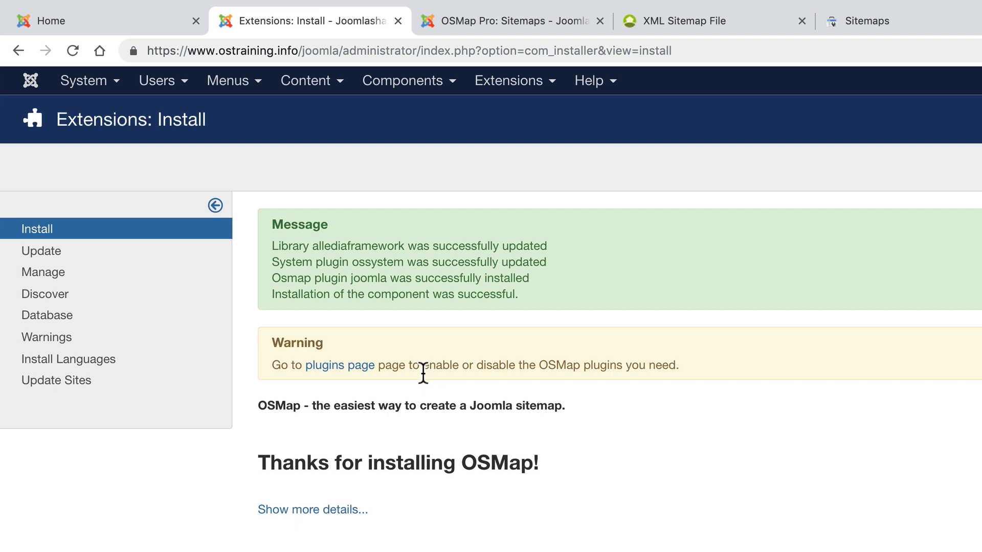
mouse_move(427, 384)
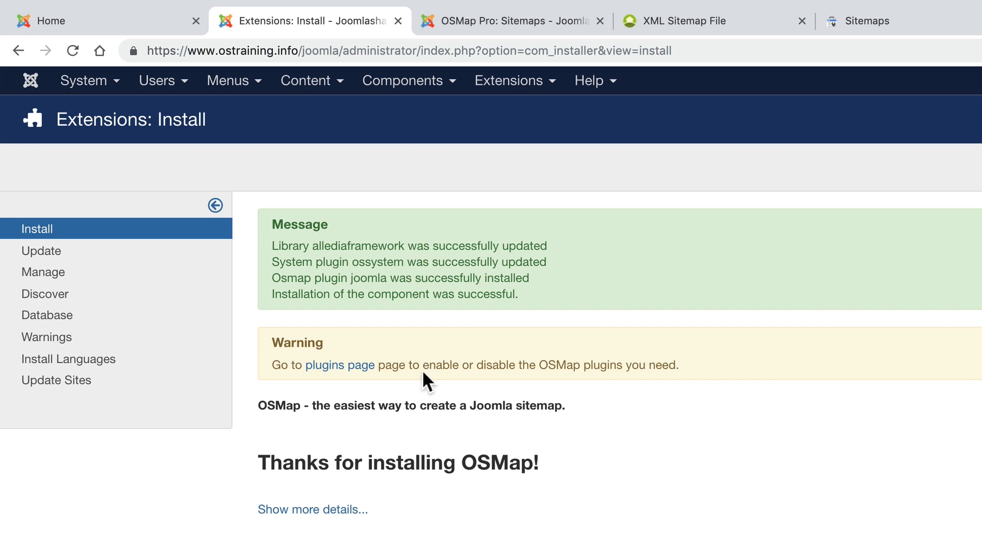
mouse_move(448, 351)
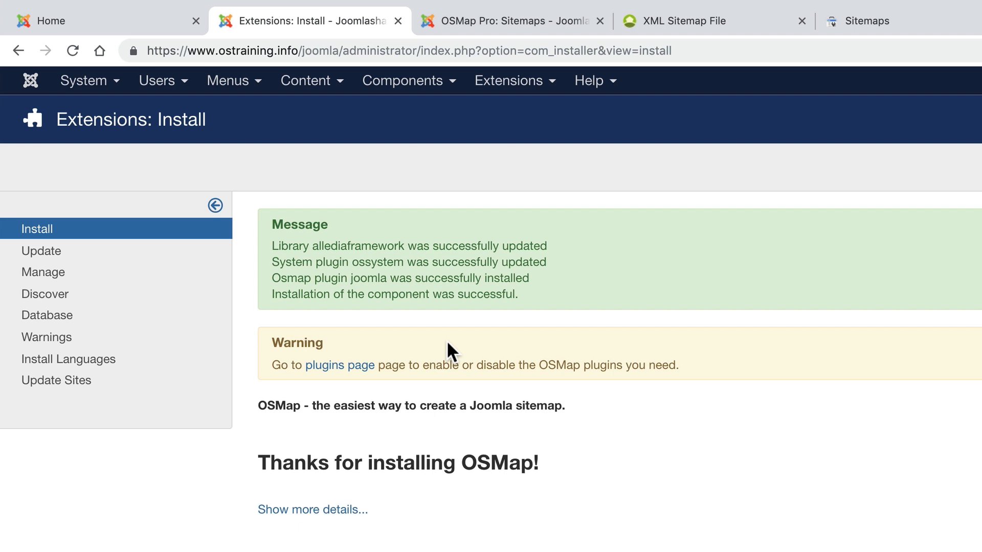
mouse_move(468, 336)
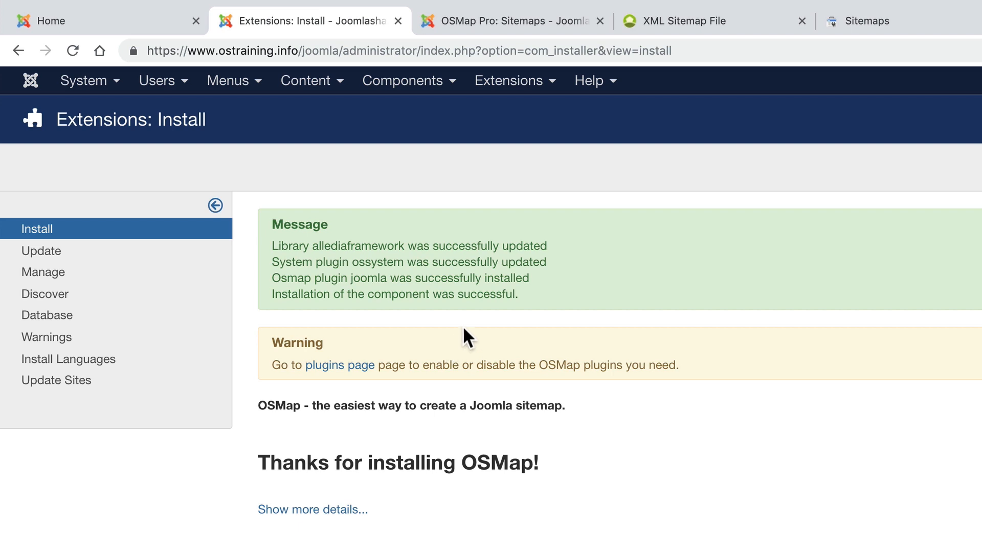
mouse_move(452, 251)
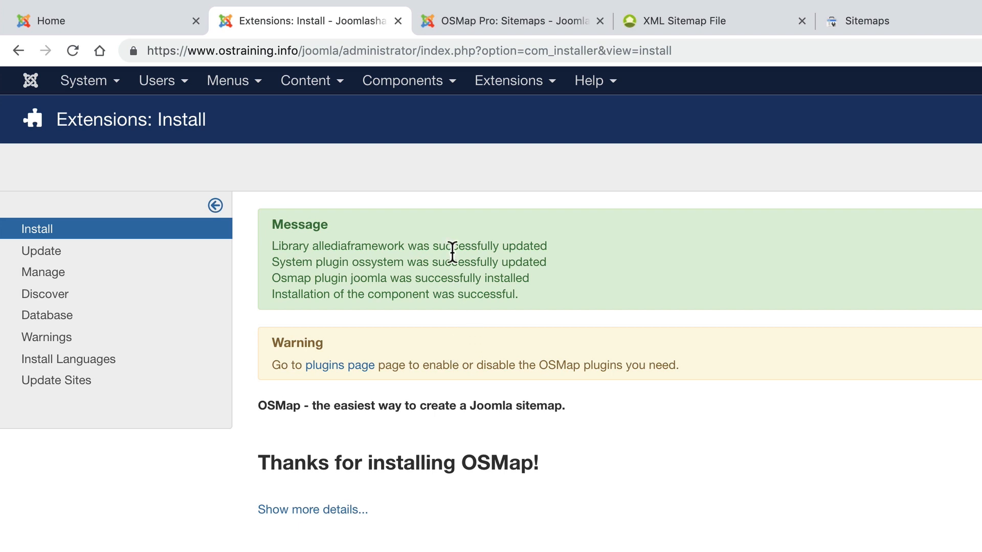
left_click(403, 80)
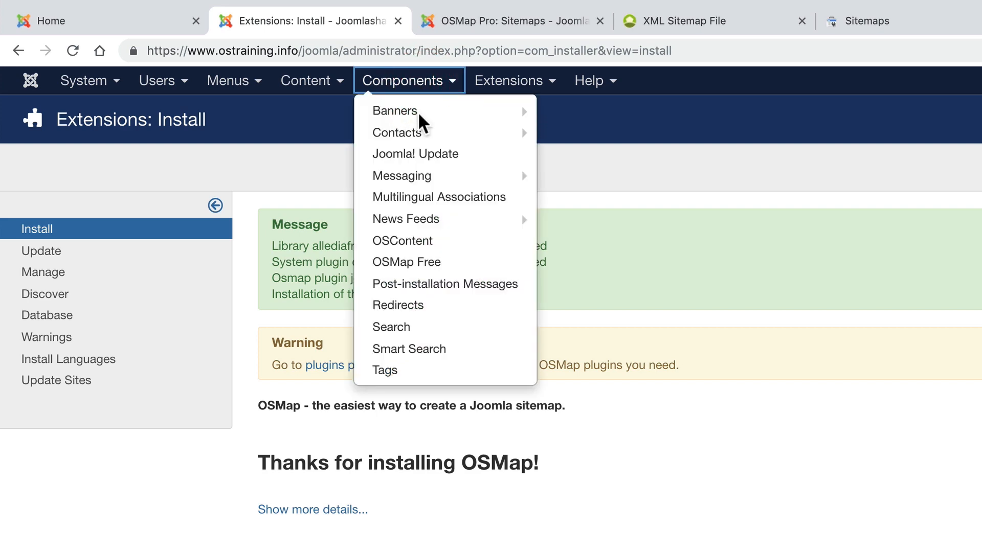
left_click(406, 262)
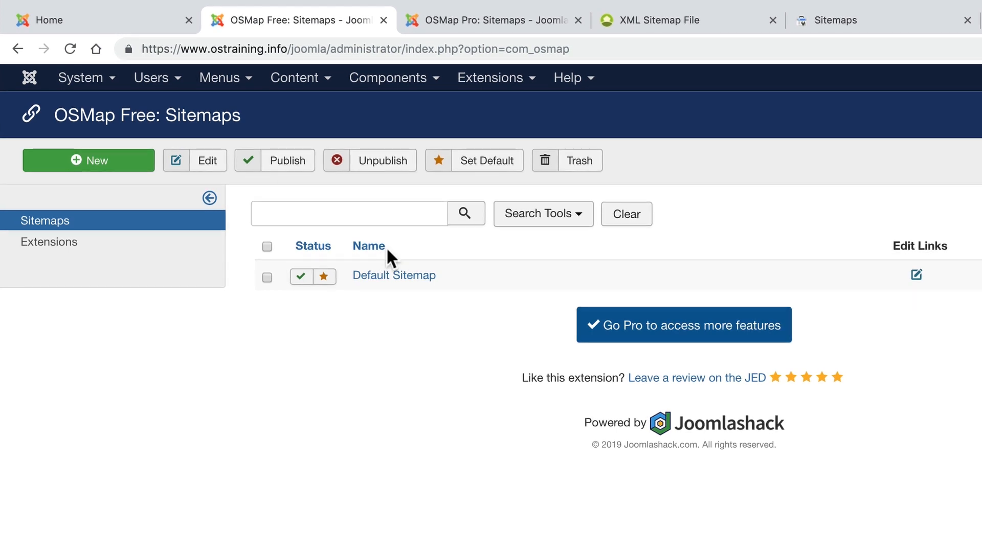
mouse_move(951, 359)
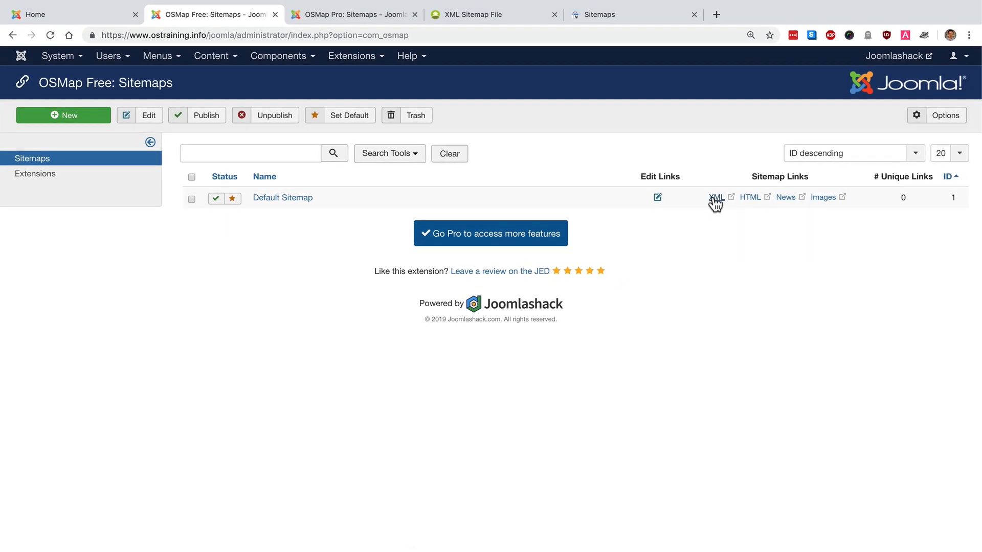
mouse_move(716, 197)
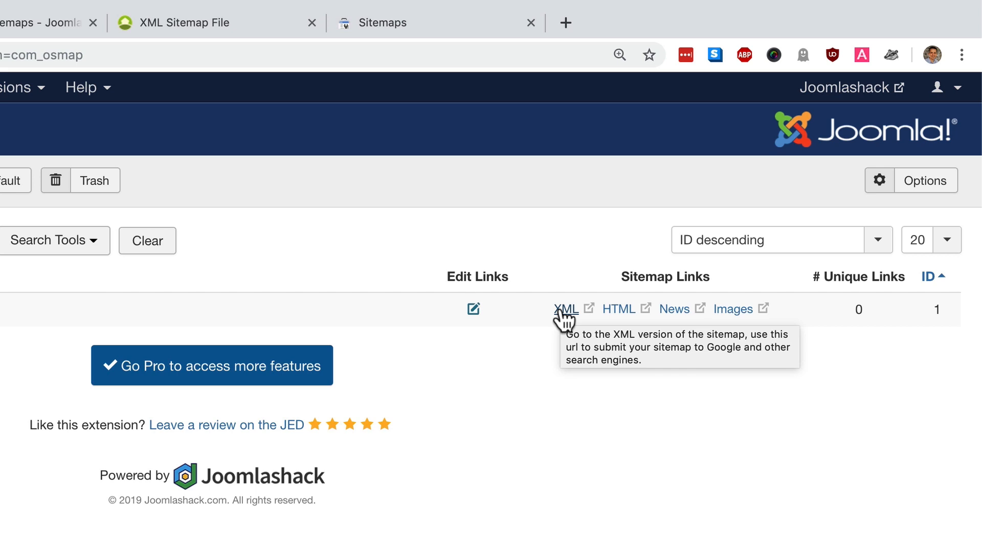
mouse_move(570, 313)
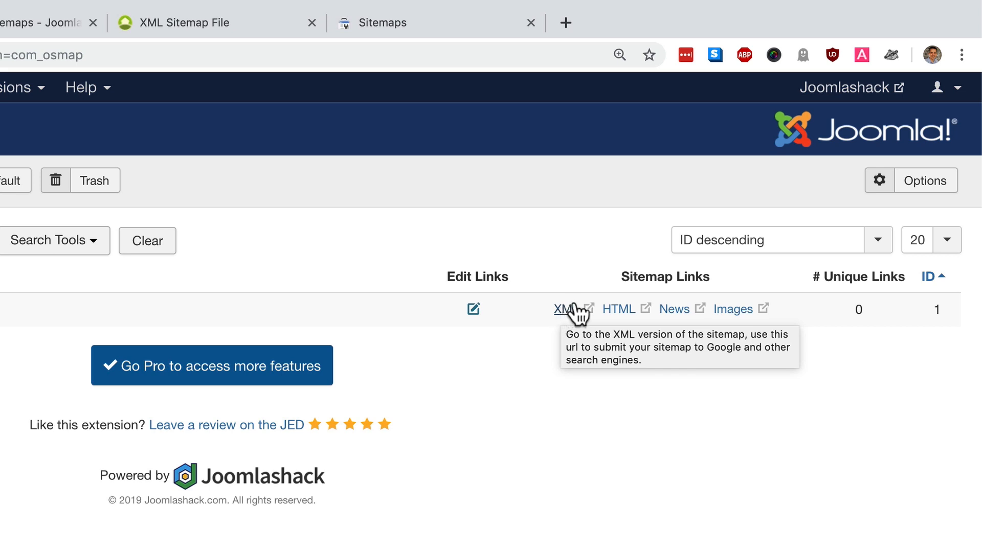
mouse_move(619, 311)
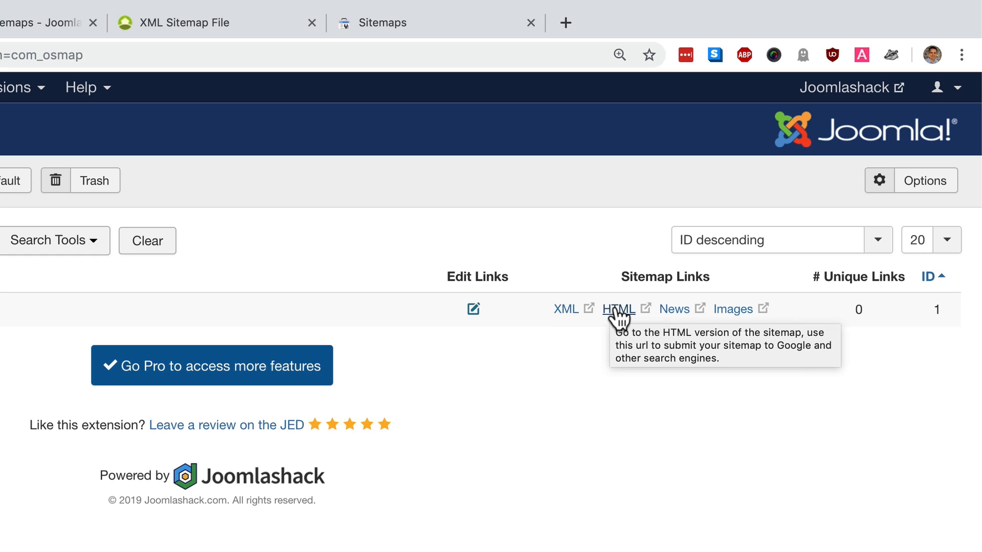
mouse_move(674, 319)
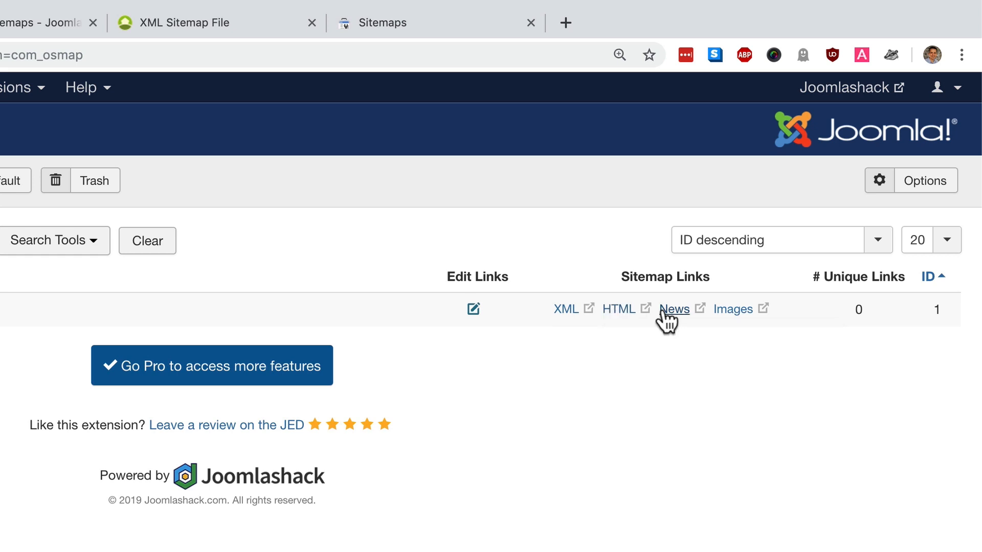
mouse_move(675, 309)
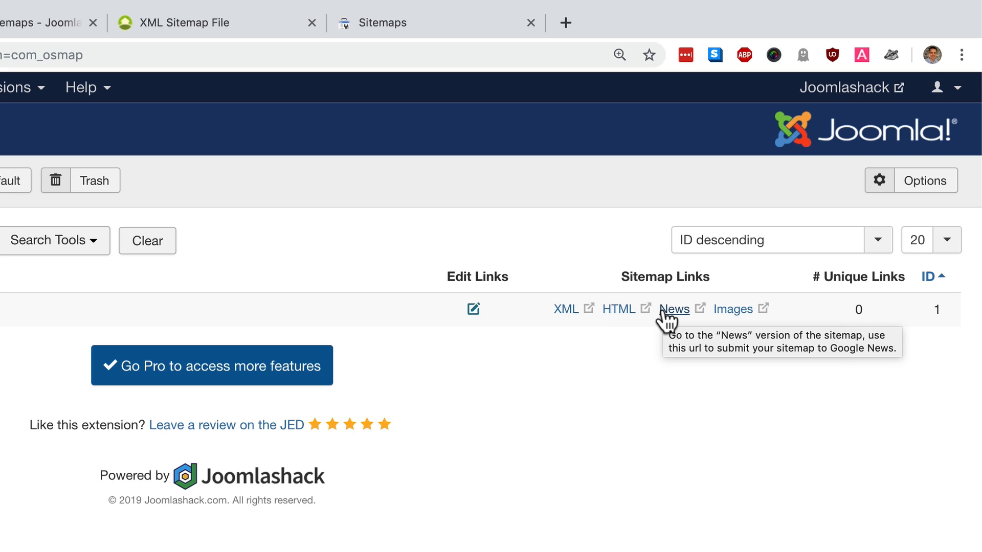
mouse_move(732, 309)
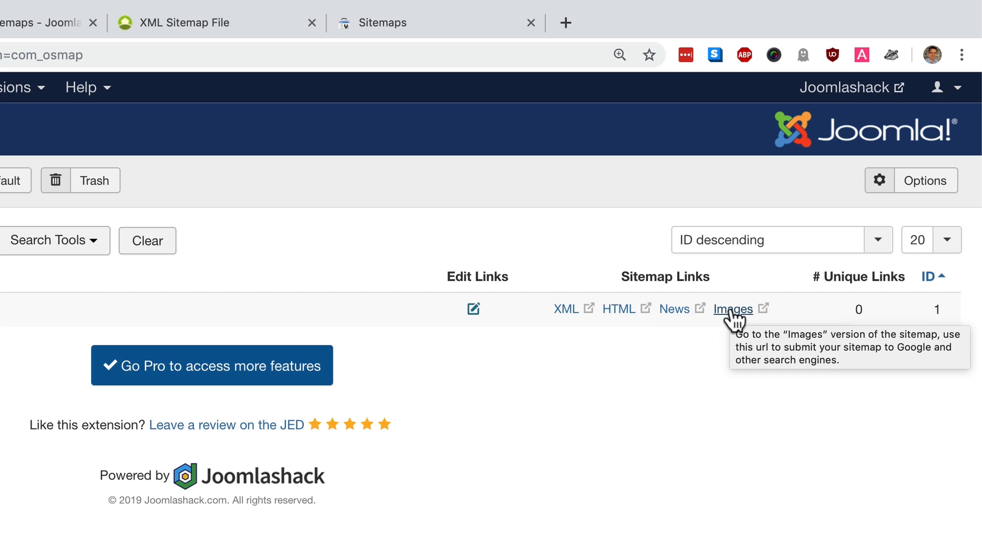
mouse_move(614, 372)
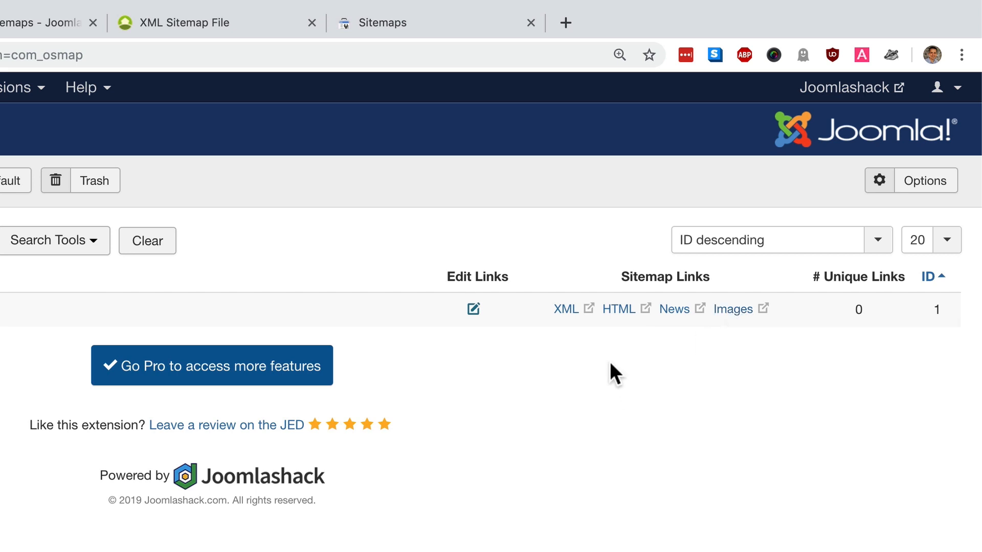
mouse_move(565, 309)
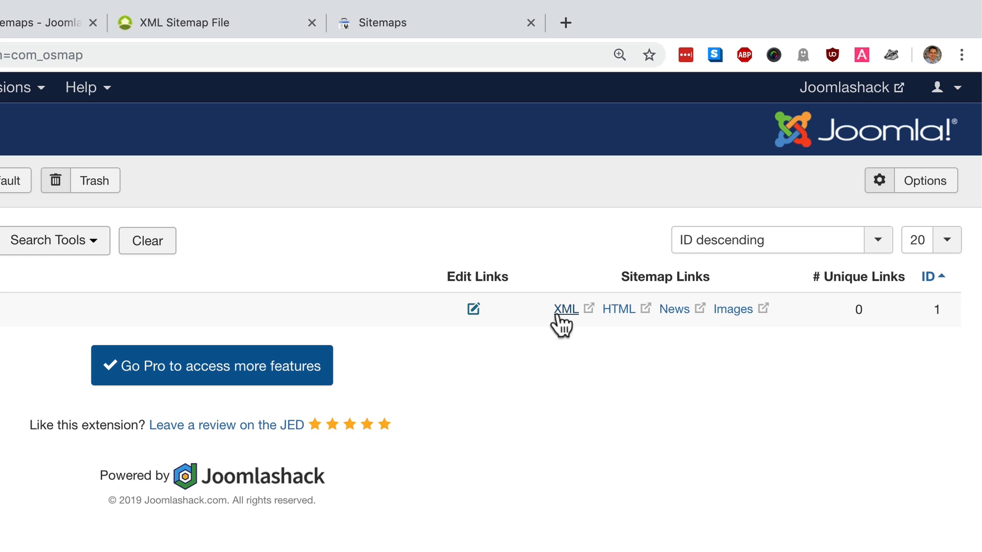
mouse_move(565, 309)
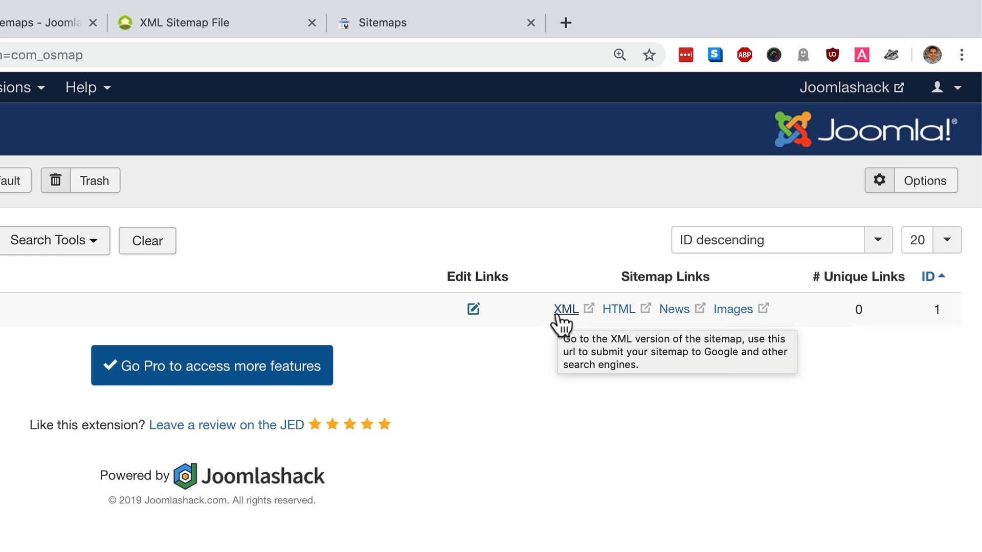
mouse_move(565, 325)
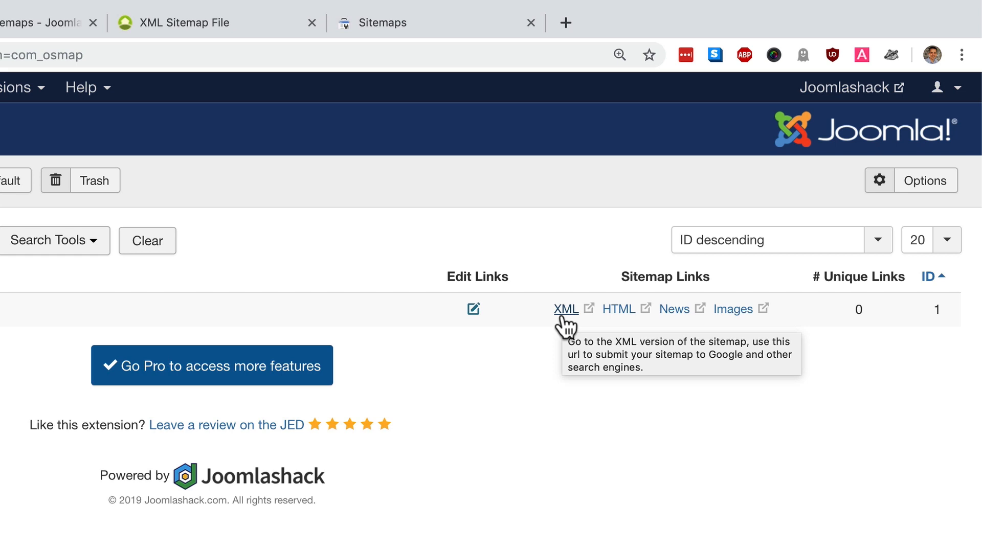
mouse_move(472, 310)
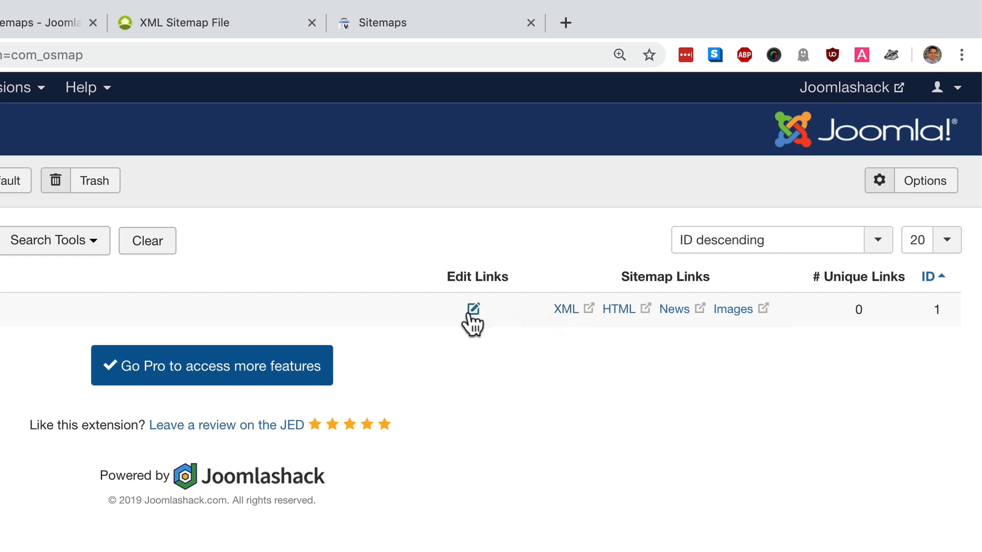
mouse_move(478, 316)
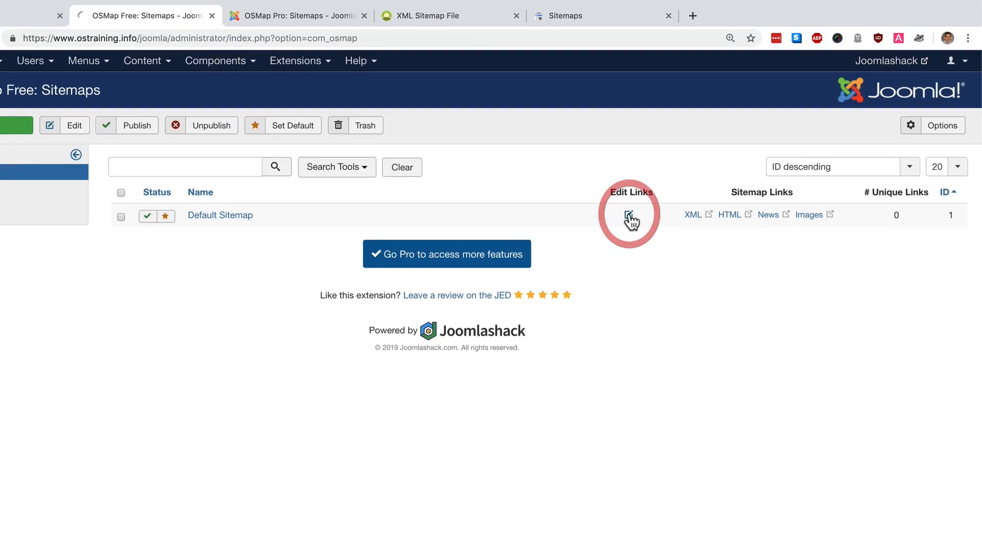
- Review the Default Sitemap's 15 URLs, each with priority 0.5 and weekly frequency
left_click(629, 214)
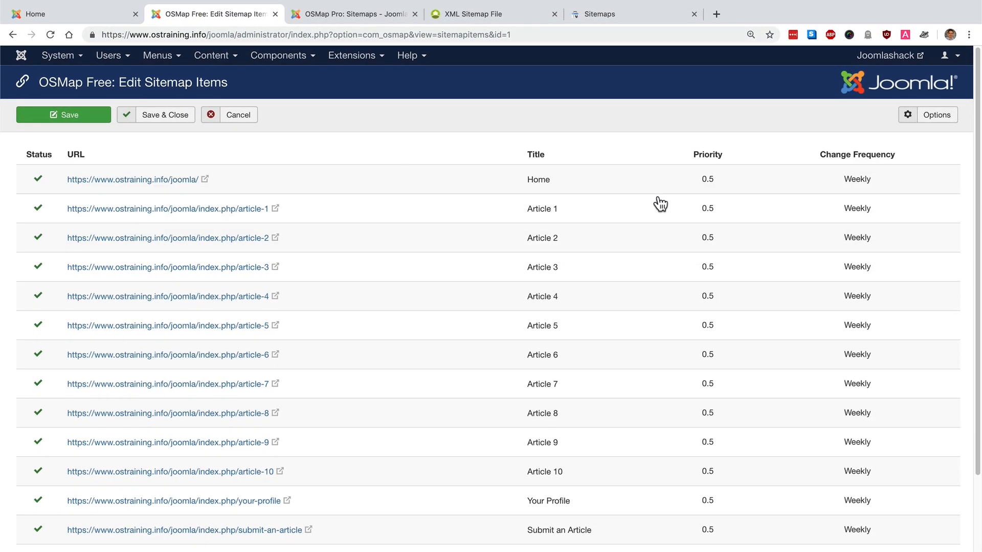
left_click(542, 238)
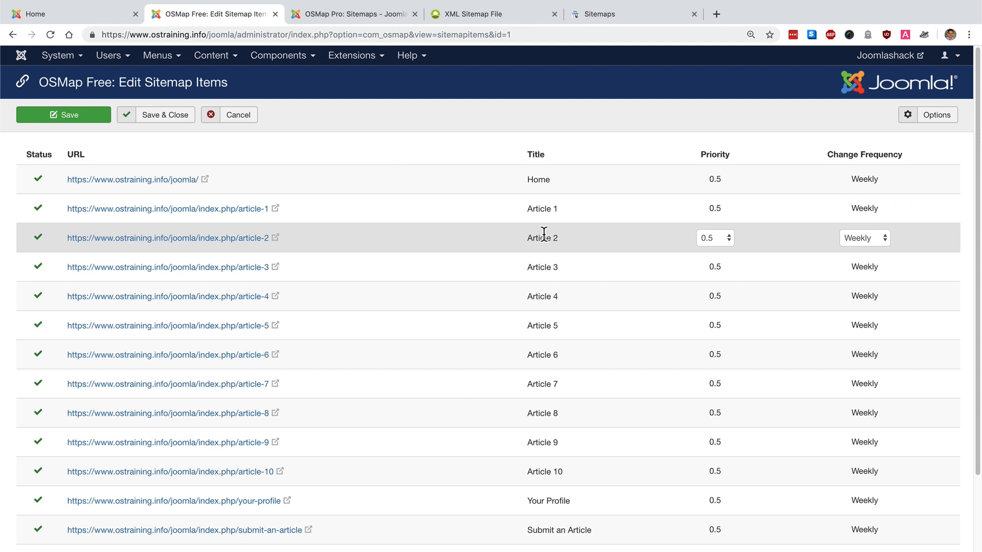
scroll("down", 3)
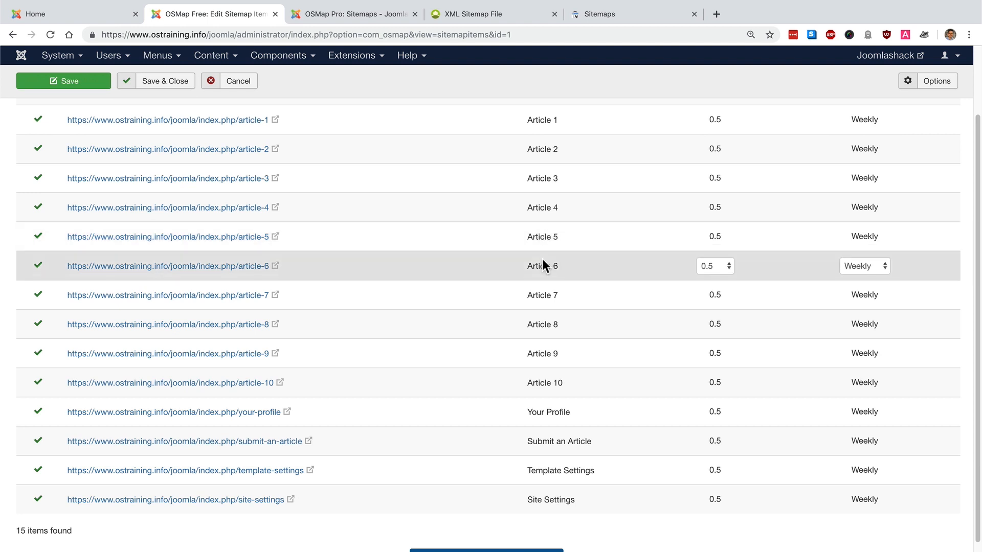
mouse_move(544, 262)
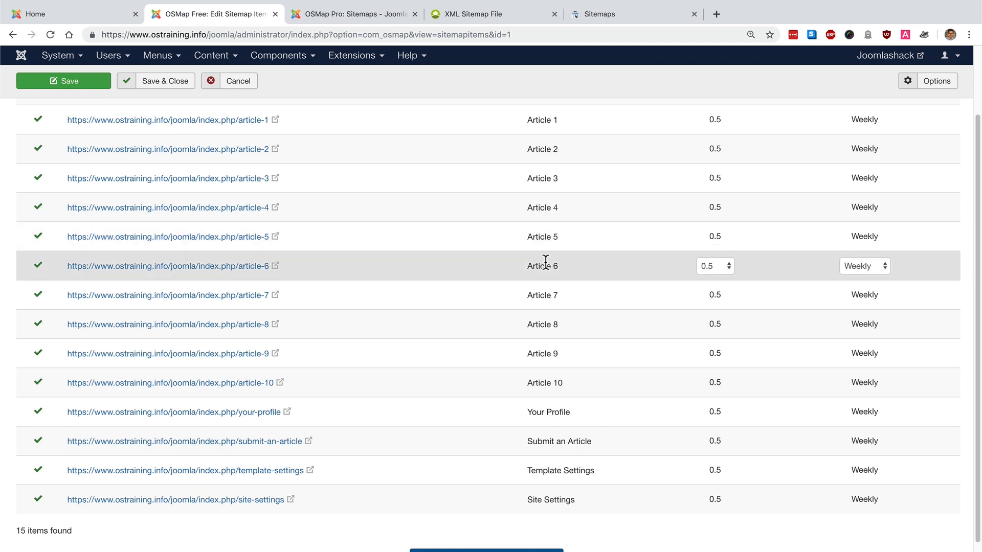
scroll("up", 3)
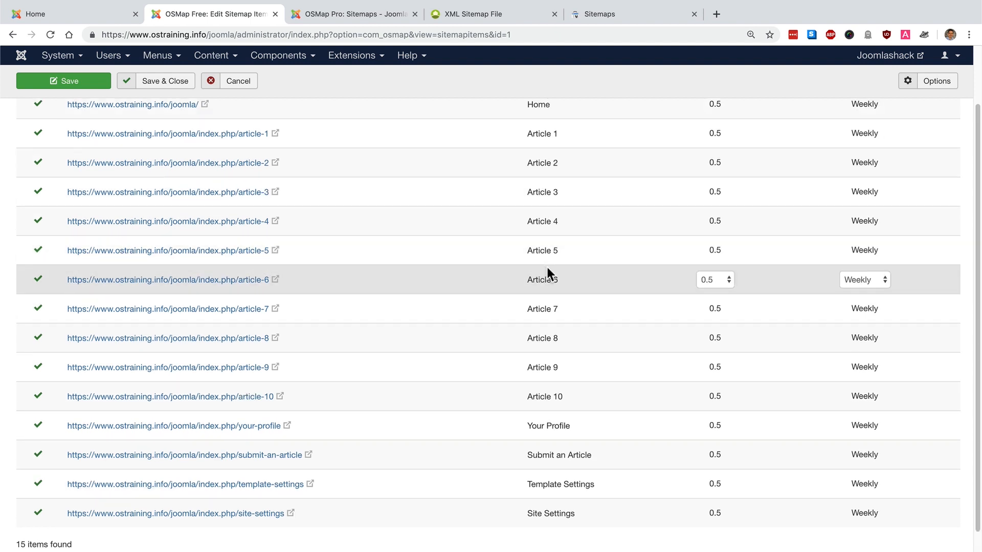
mouse_move(554, 278)
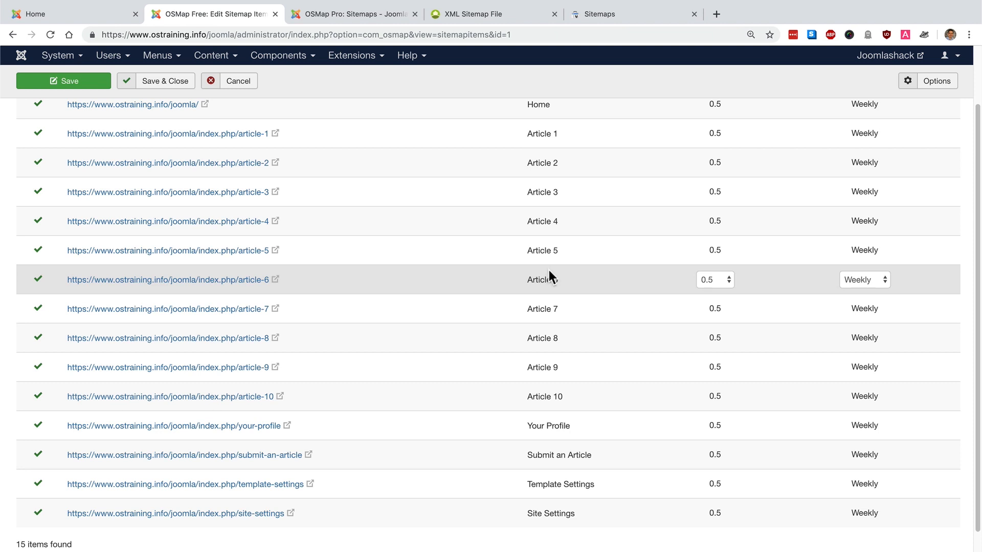
scroll("up", 3)
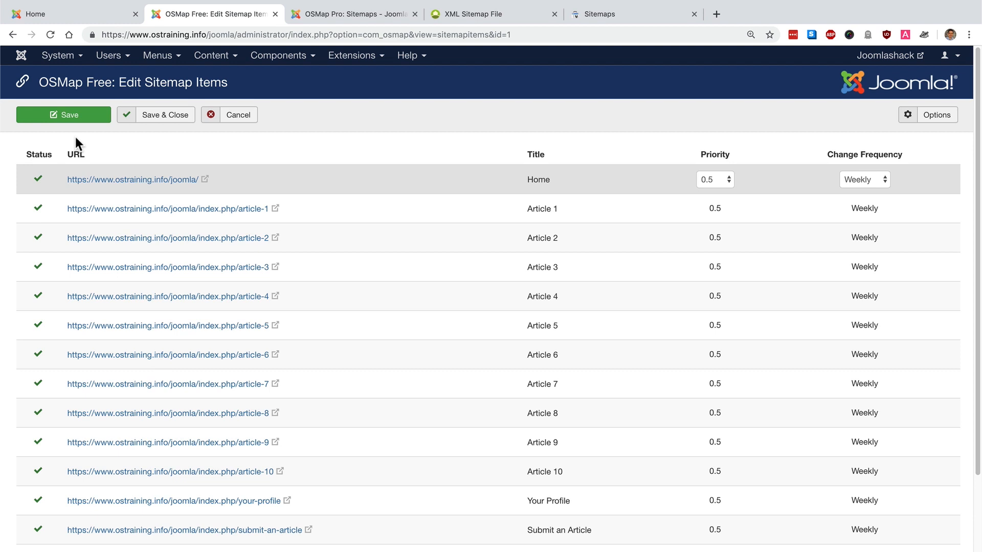
mouse_move(111, 143)
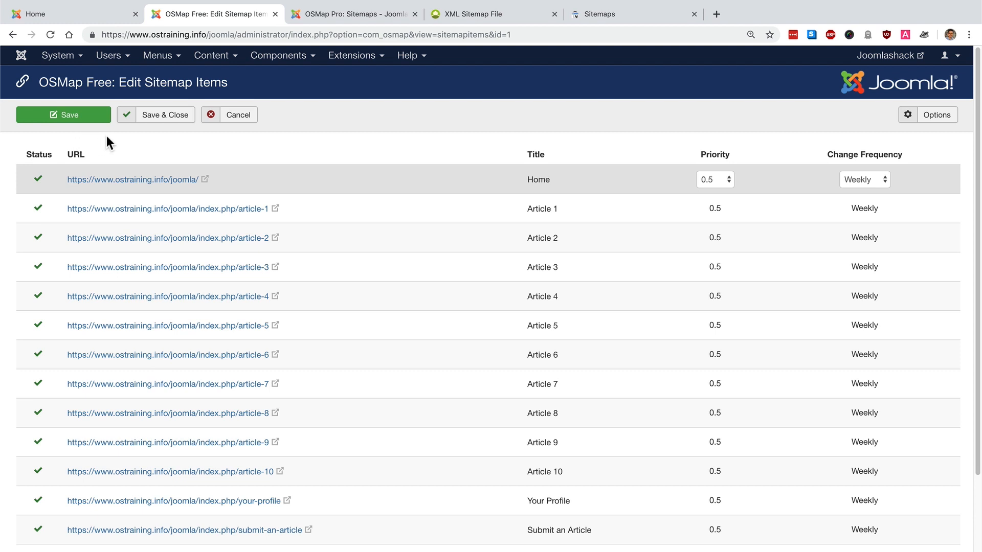
mouse_move(36, 56)
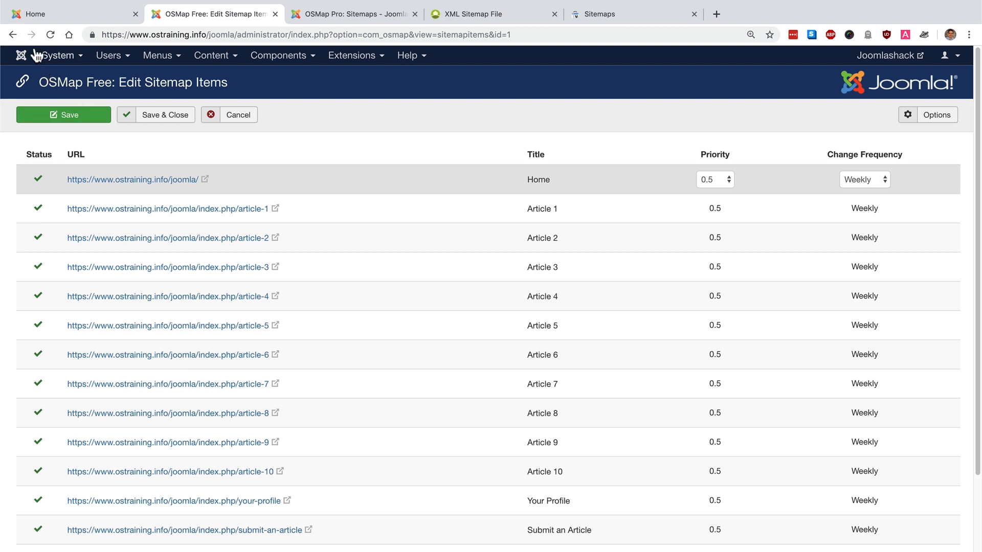
- Go back to the OSMap Free Sitemaps list showing 15 unique links
left_click(13, 35)
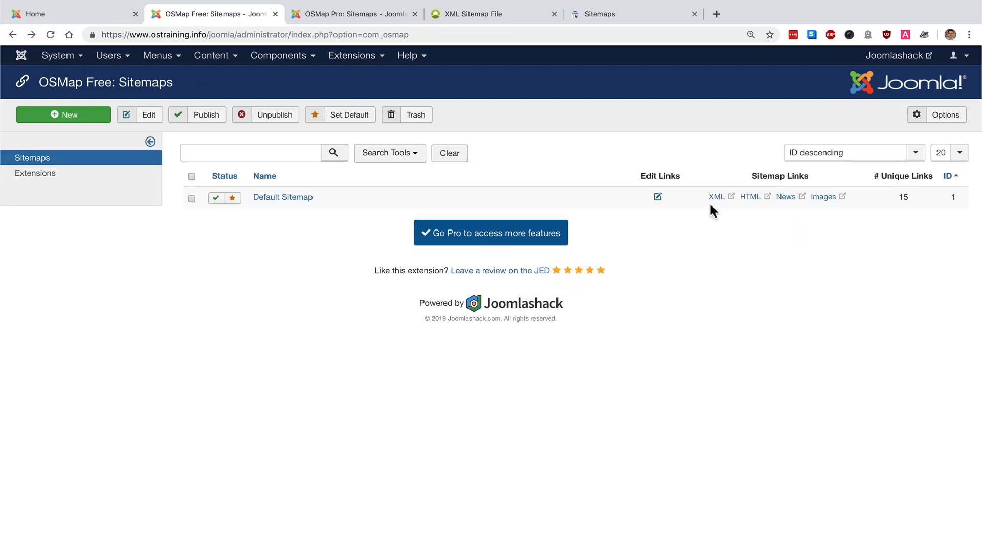
mouse_move(716, 197)
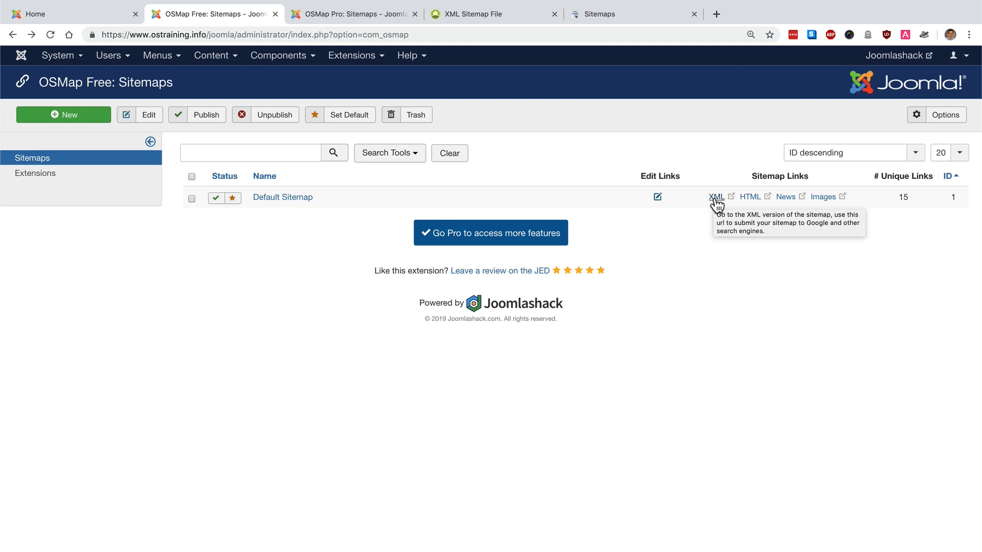
- View the default sitemap's 11-URL XML file, then the OSMap Pro Sitemaps list with 1912 links
left_click(716, 197)
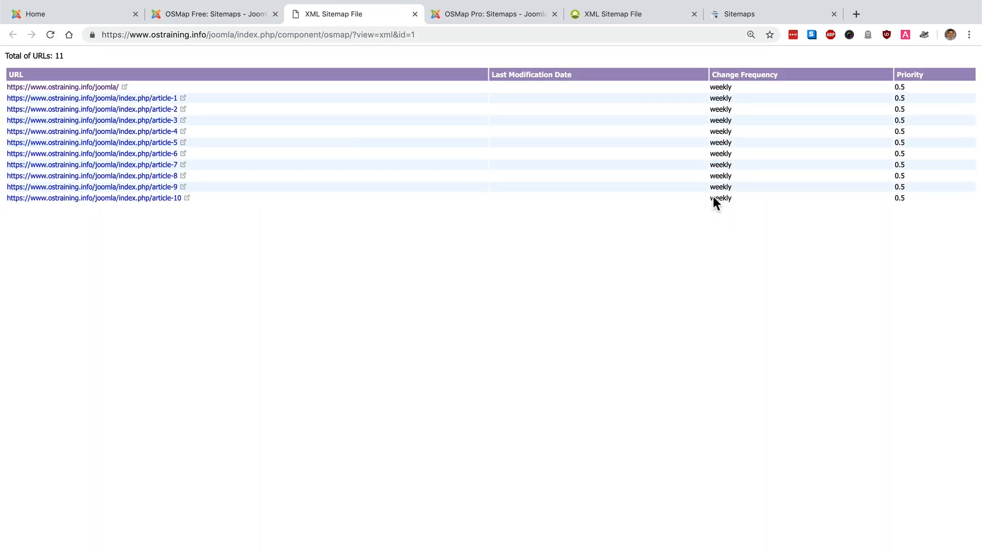
mouse_move(711, 197)
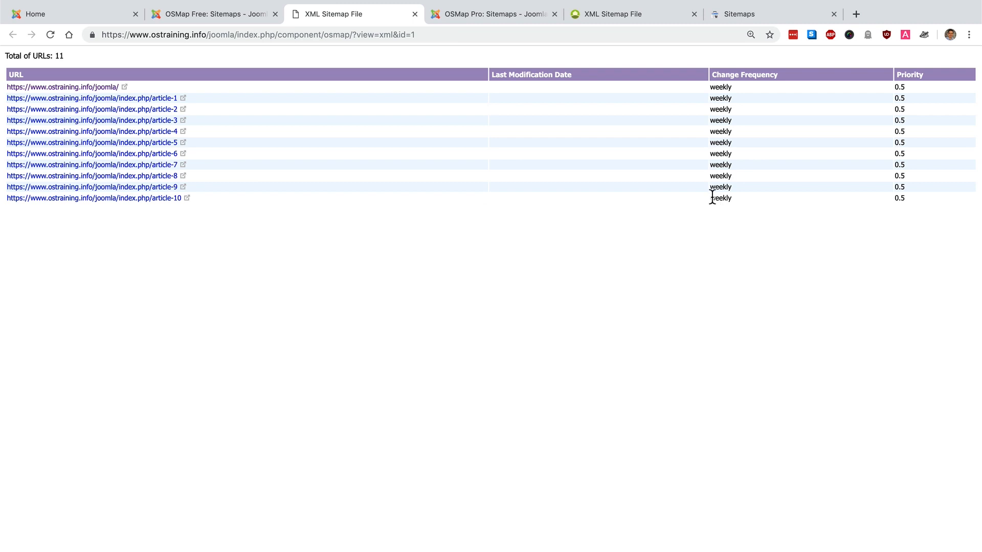
mouse_move(617, 74)
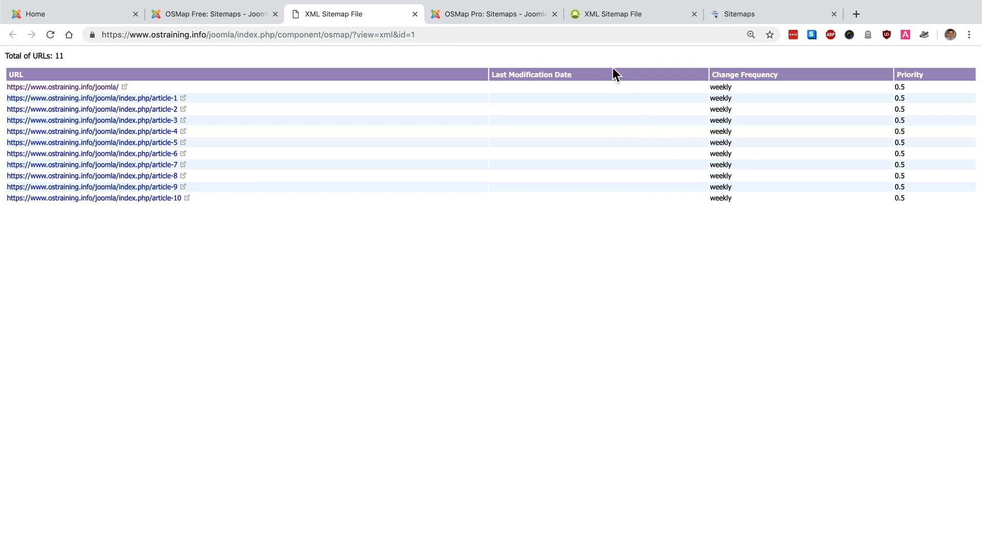
left_click(493, 13)
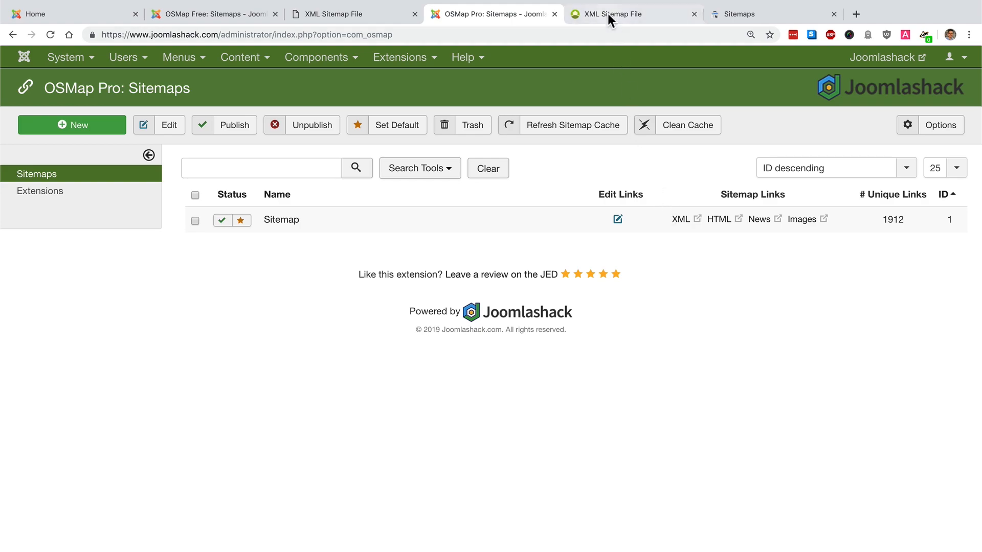
left_click(626, 13)
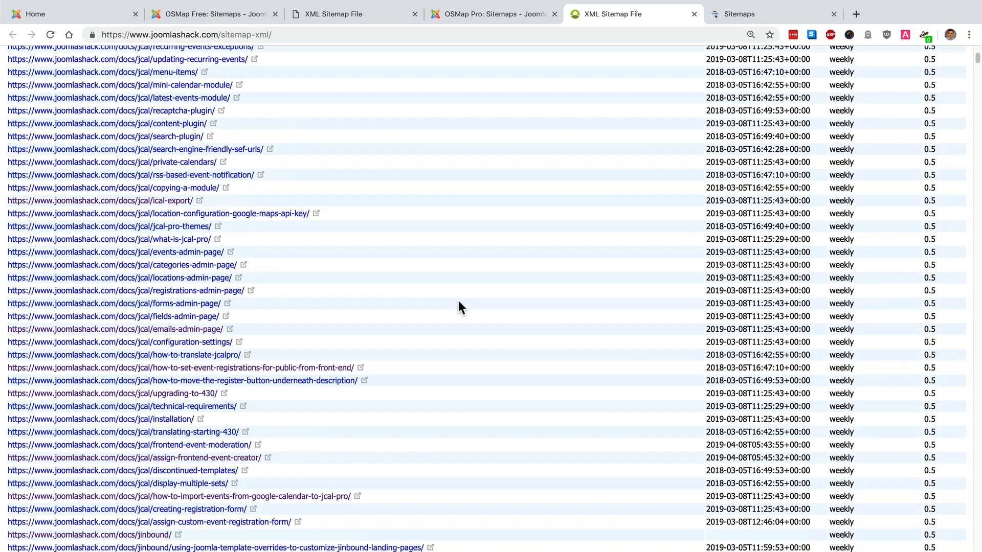
scroll("down", 3)
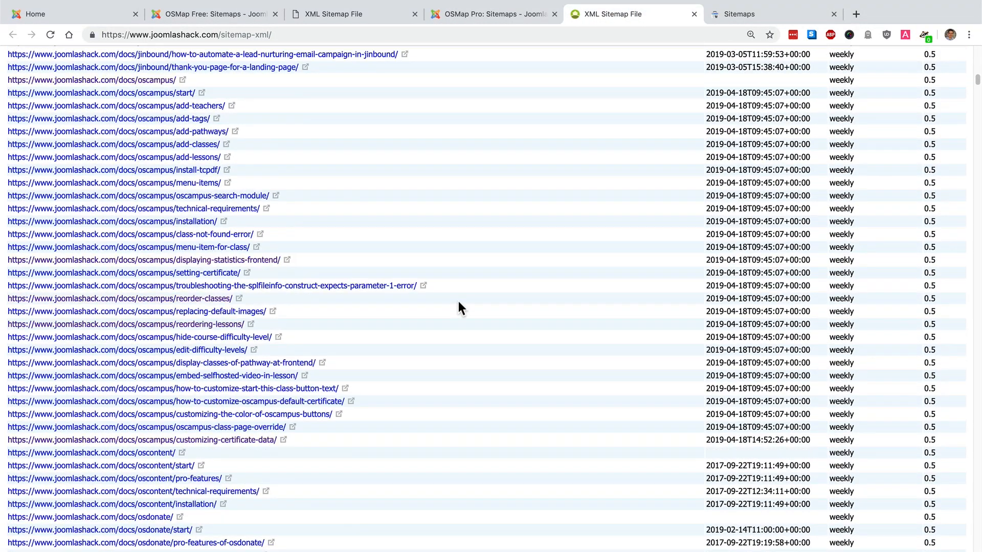
scroll("down", 3)
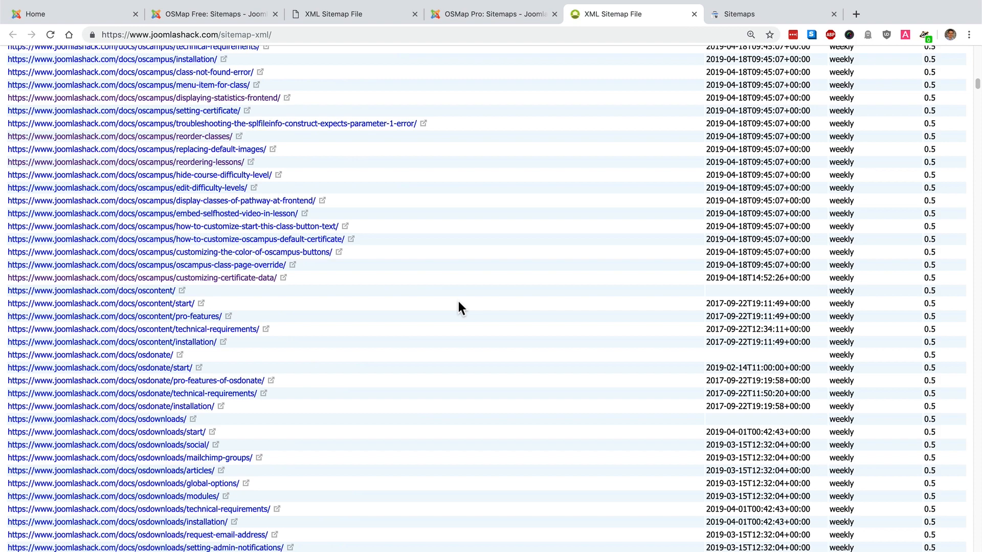
scroll("down", 3)
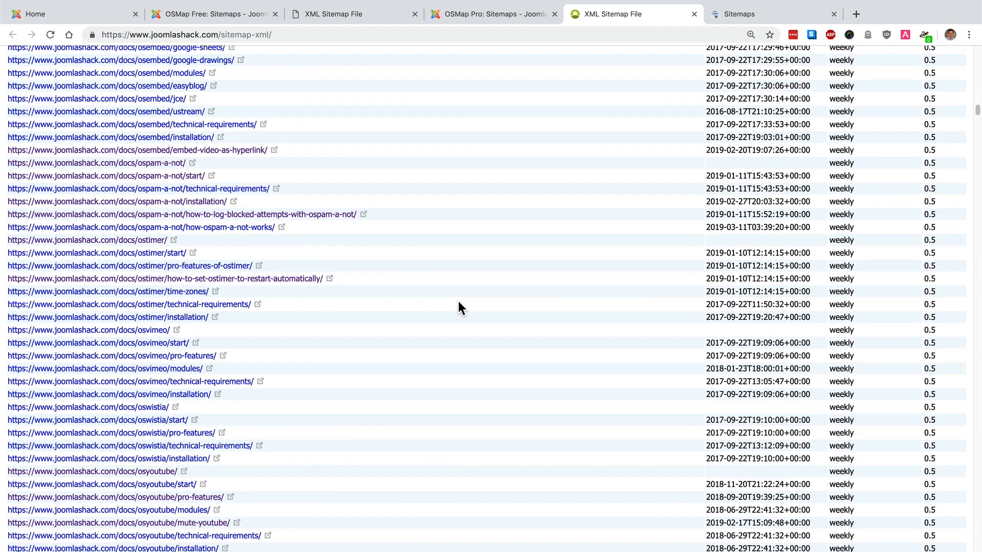
scroll("down", 3)
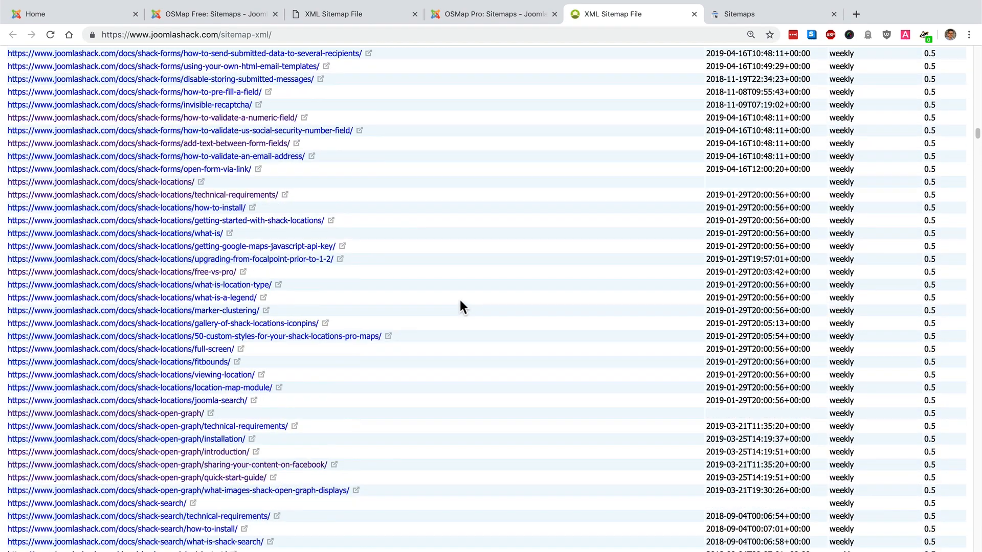
scroll("down", 3)
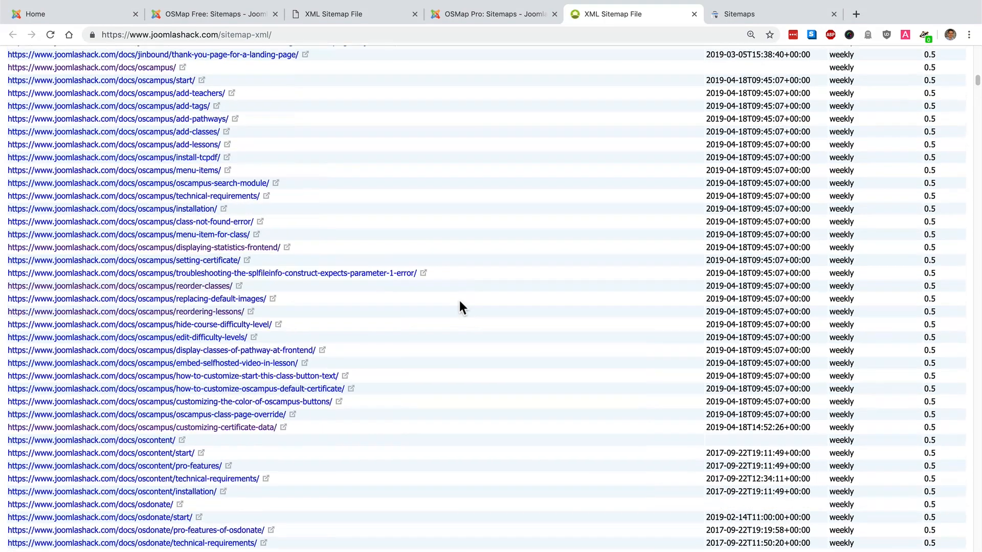
scroll("up", 3)
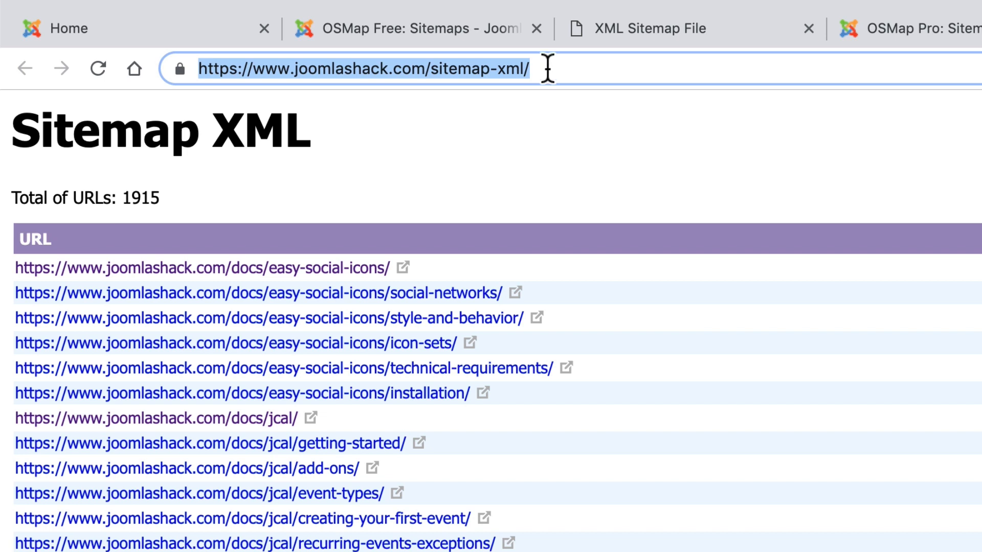
mouse_move(592, 59)
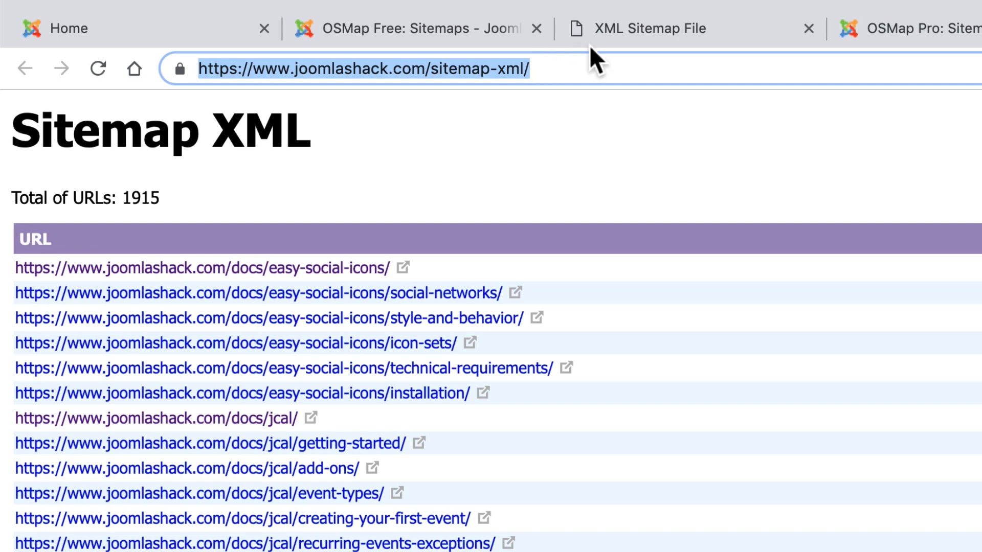
left_click(651, 29)
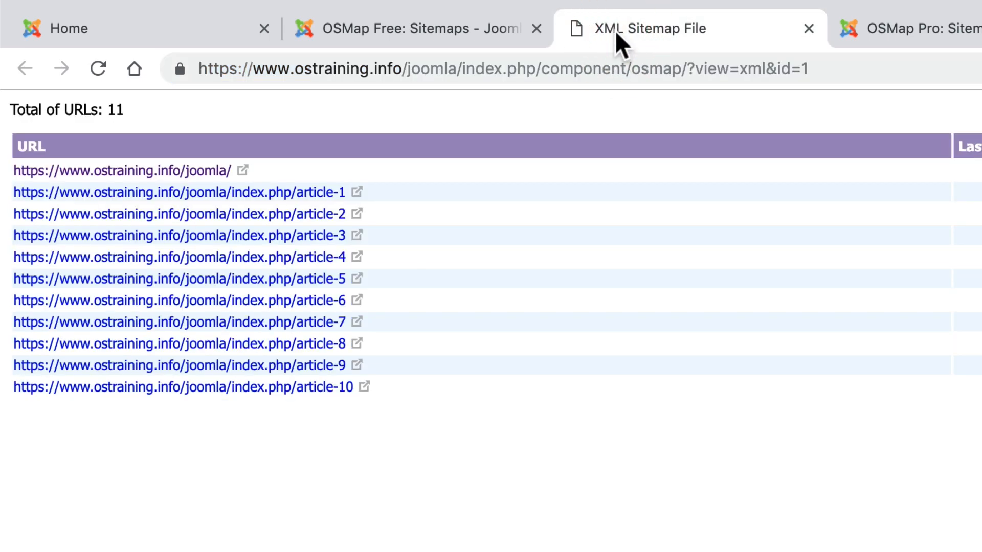
mouse_move(501, 98)
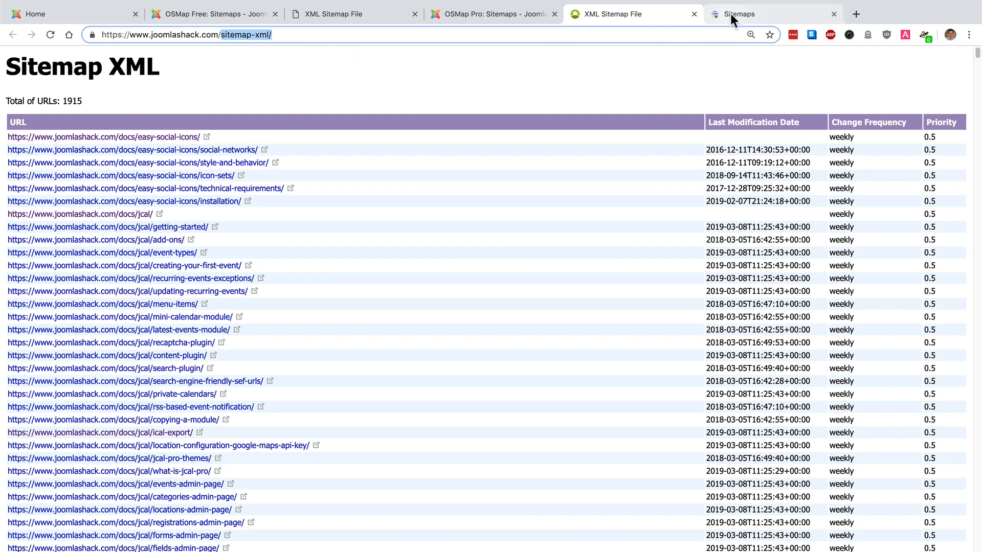
- Enter 'sitemap-xml/' as a new sitemap URL on Search Console's Sitemaps page
left_click(743, 13)
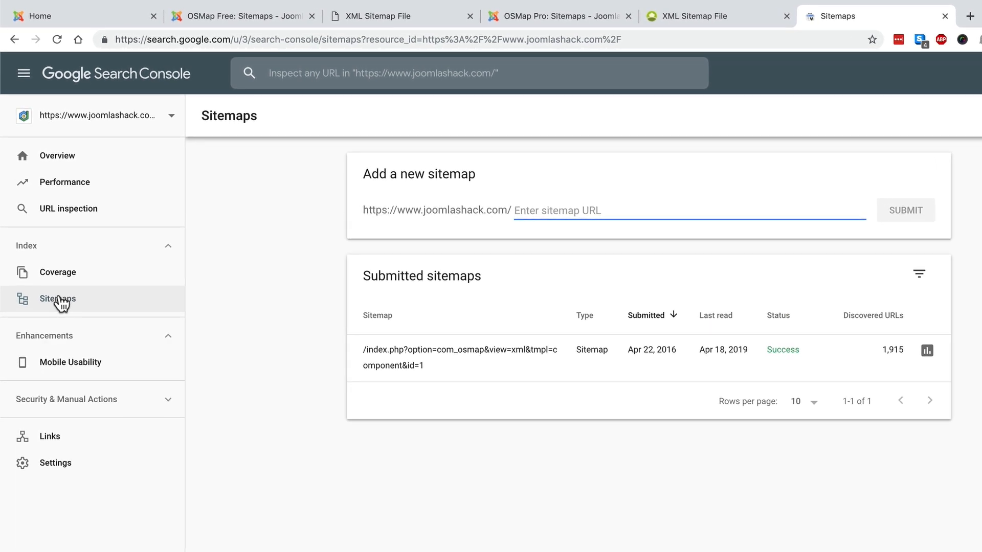
mouse_move(529, 234)
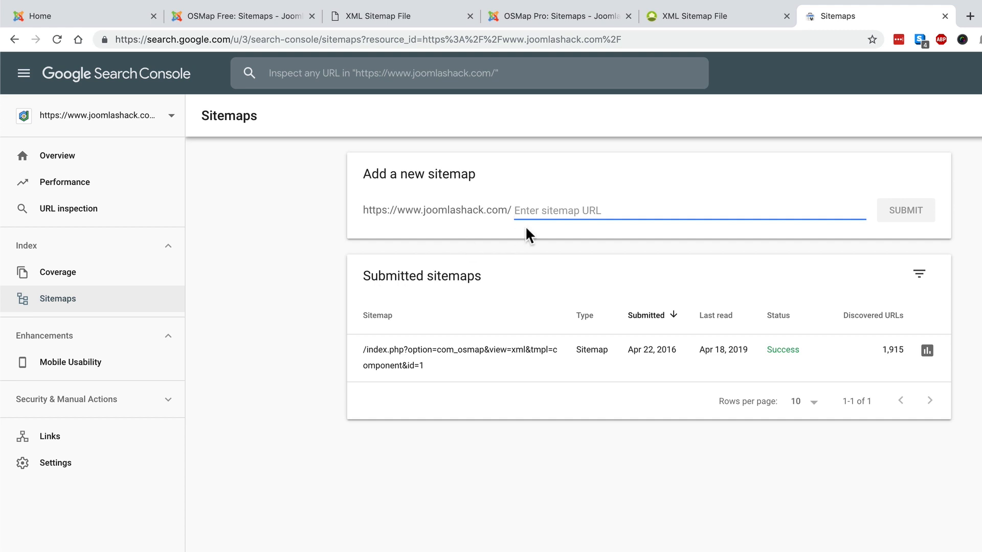
type("sitemap-xml/")
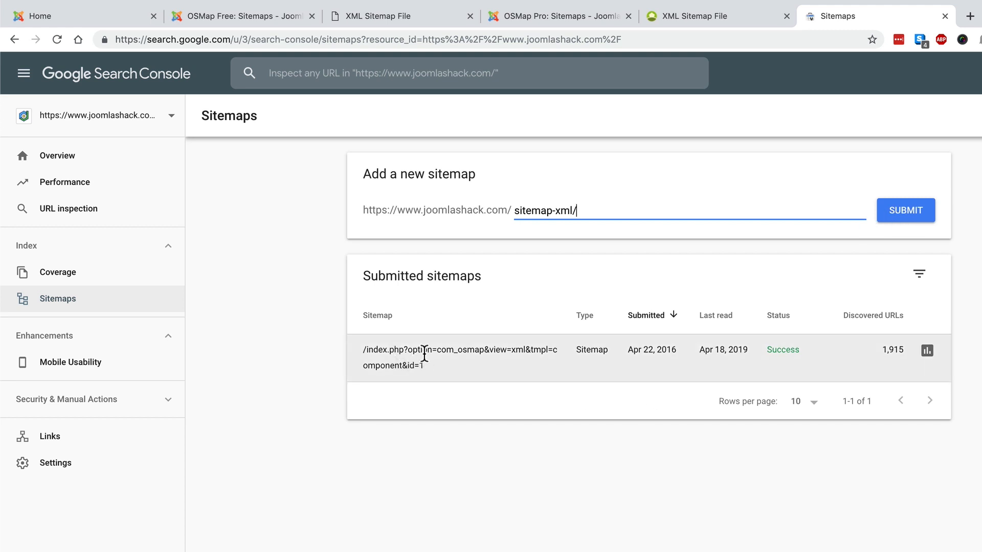
mouse_move(528, 380)
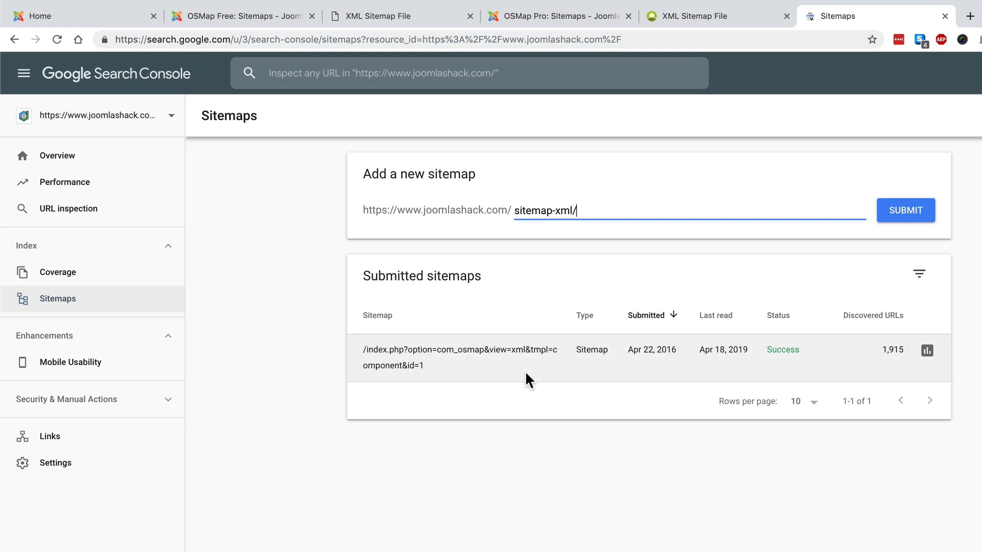
mouse_move(648, 350)
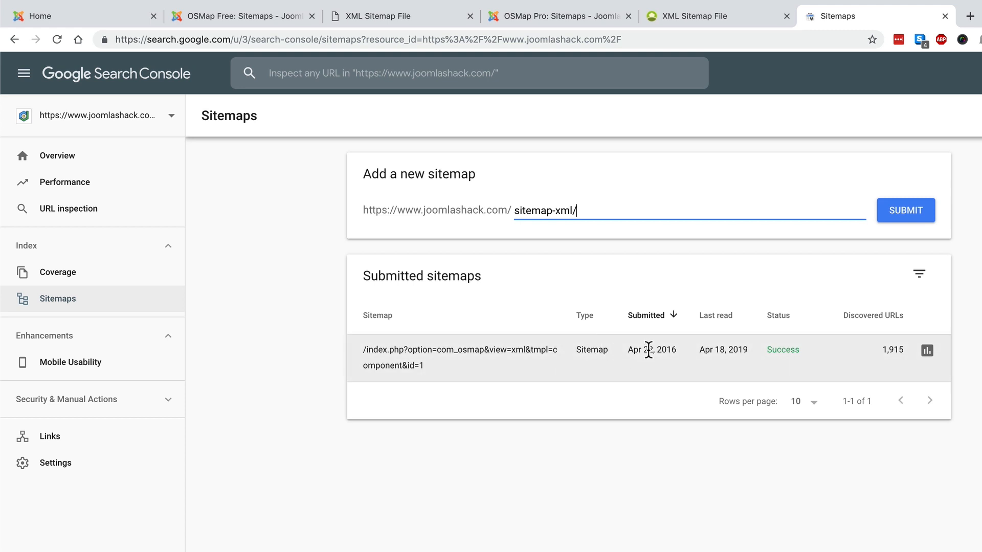
mouse_move(721, 349)
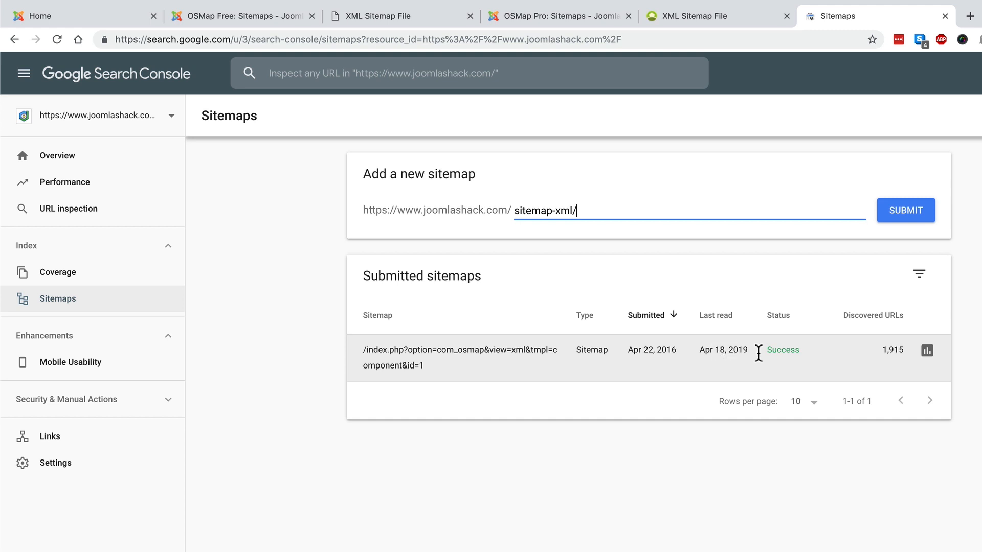
mouse_move(886, 351)
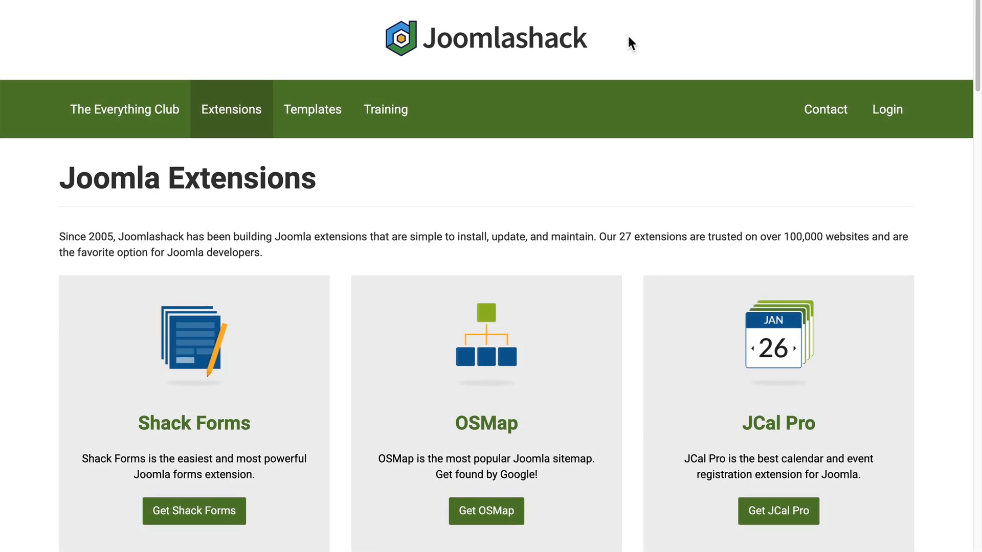
mouse_move(227, 118)
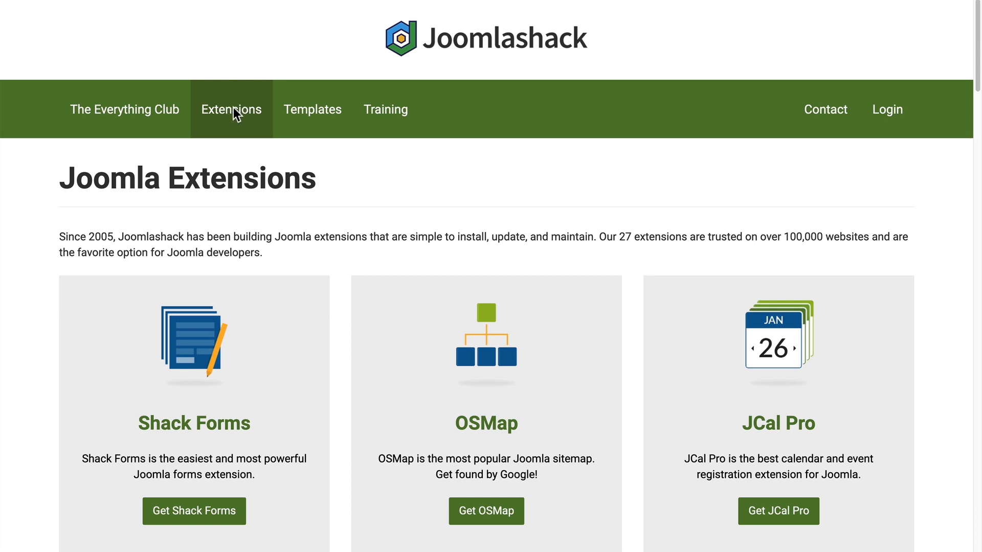
mouse_move(481, 356)
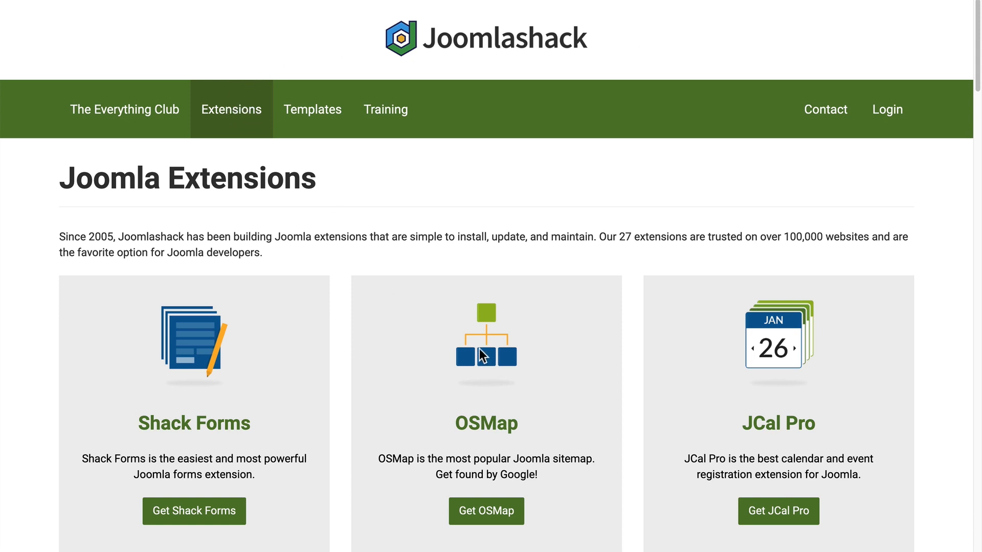
mouse_move(486, 511)
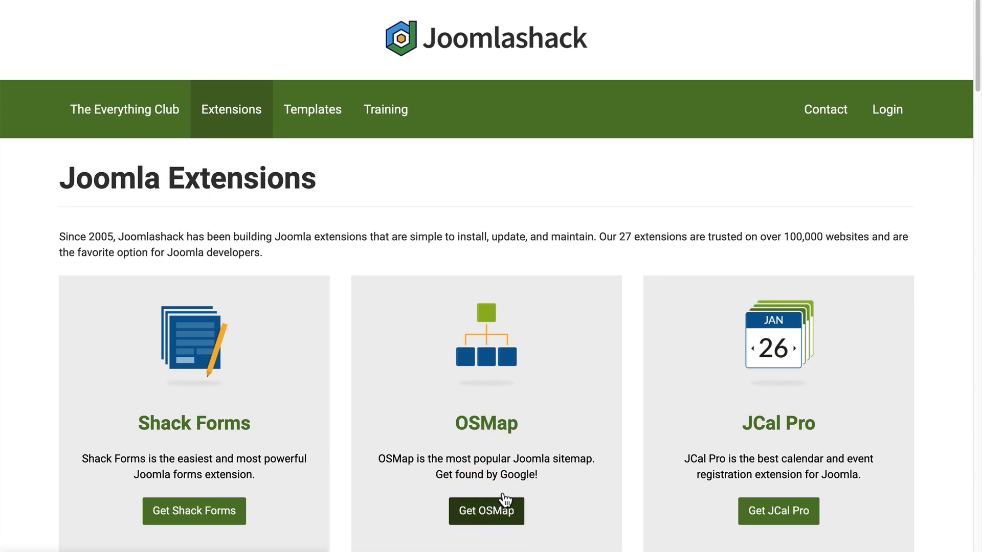
- Browse the OSMap product page's features and Free-versus-Pro pricing, returning to the top
left_click(486, 512)
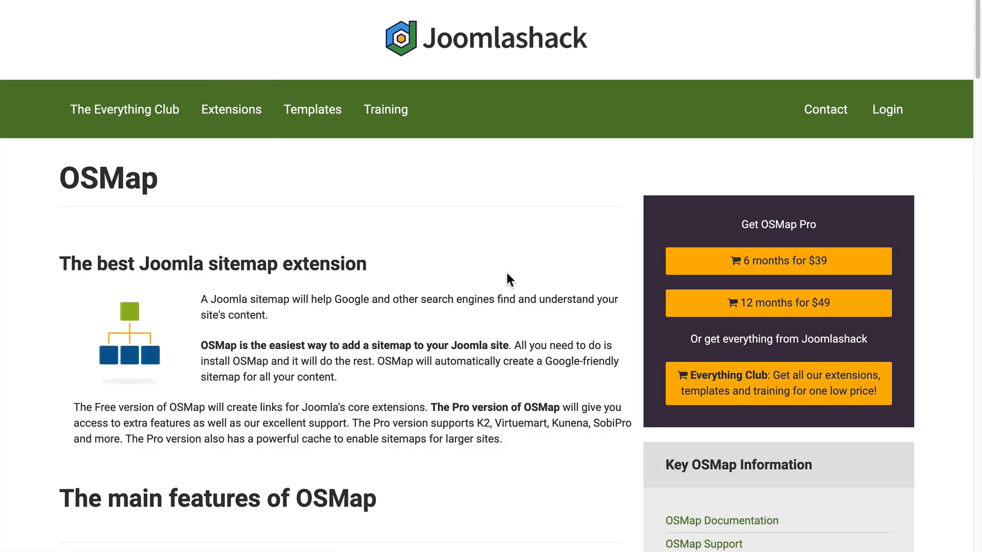
scroll("down", 3)
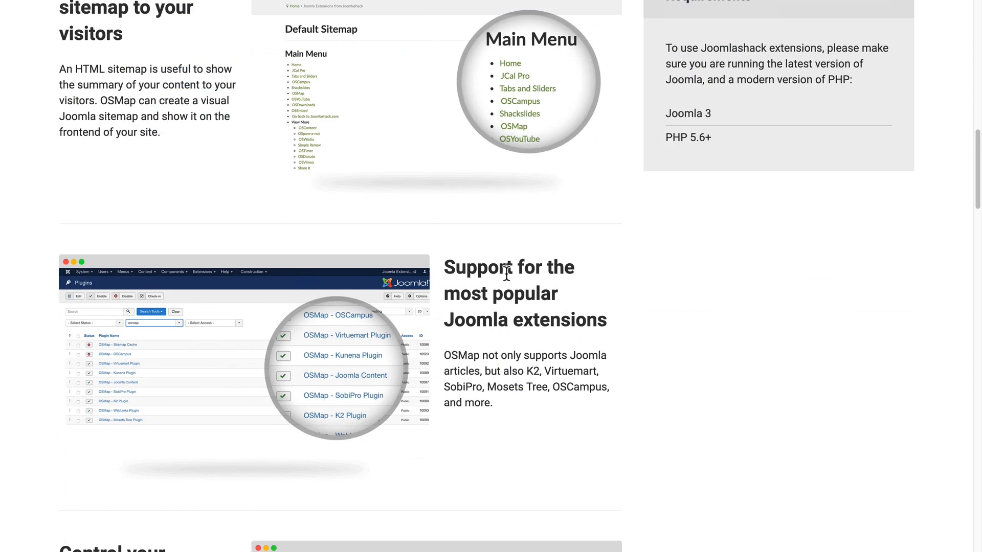
scroll("down", 3)
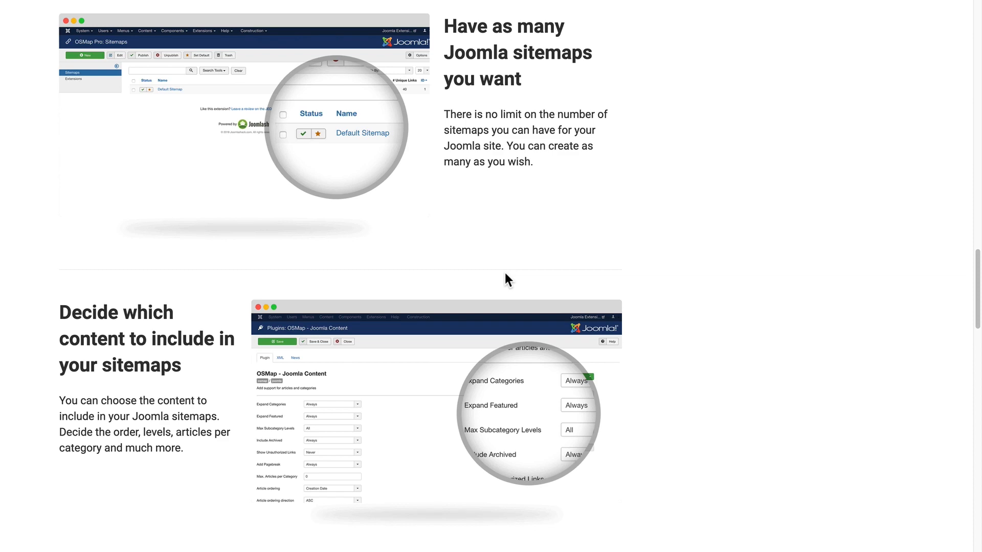
scroll("down", 3)
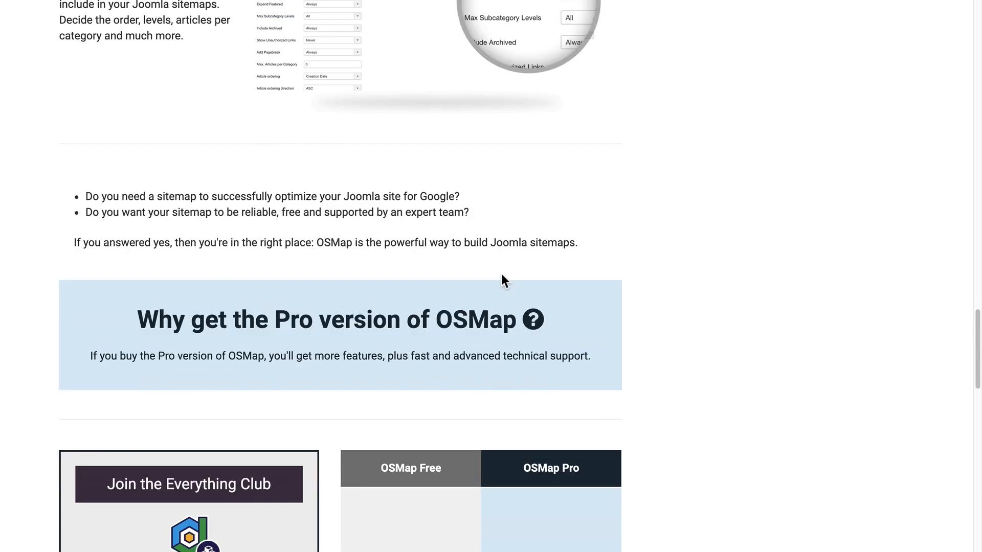
scroll("down", 3)
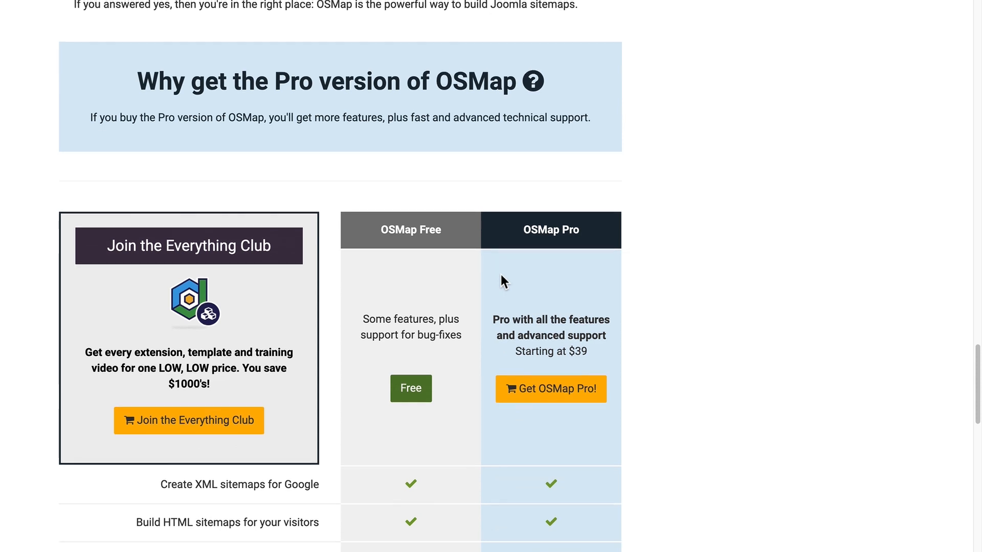
scroll("up", 3)
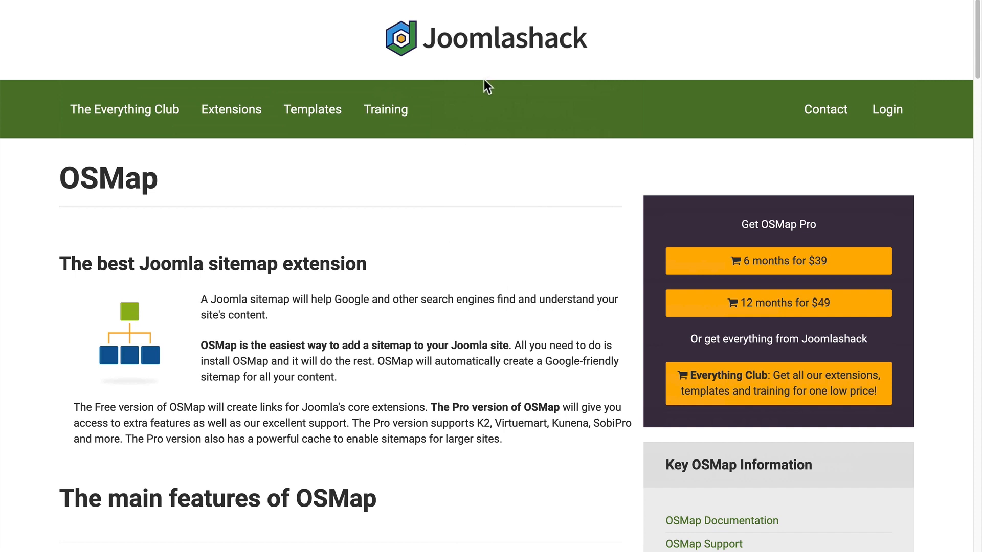
mouse_move(824, 109)
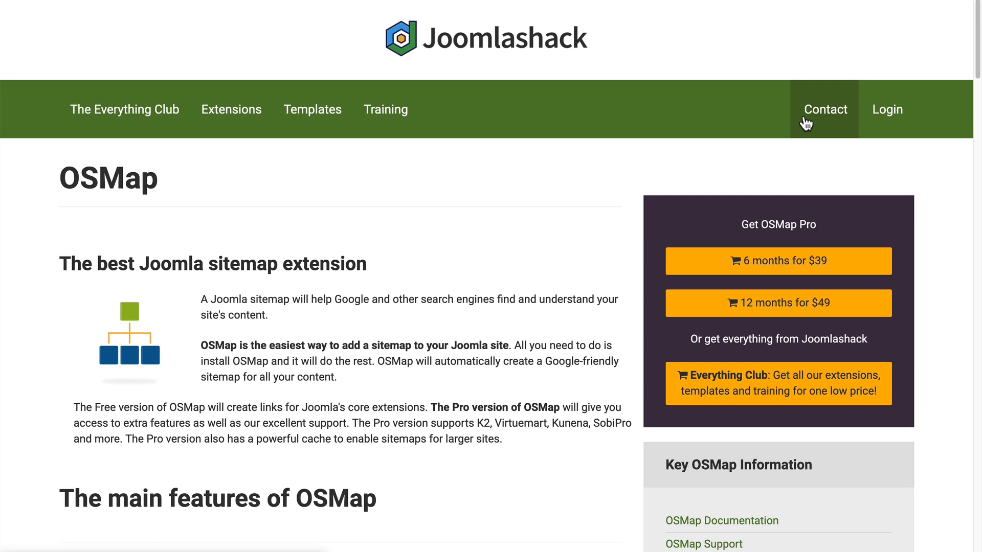
mouse_move(788, 124)
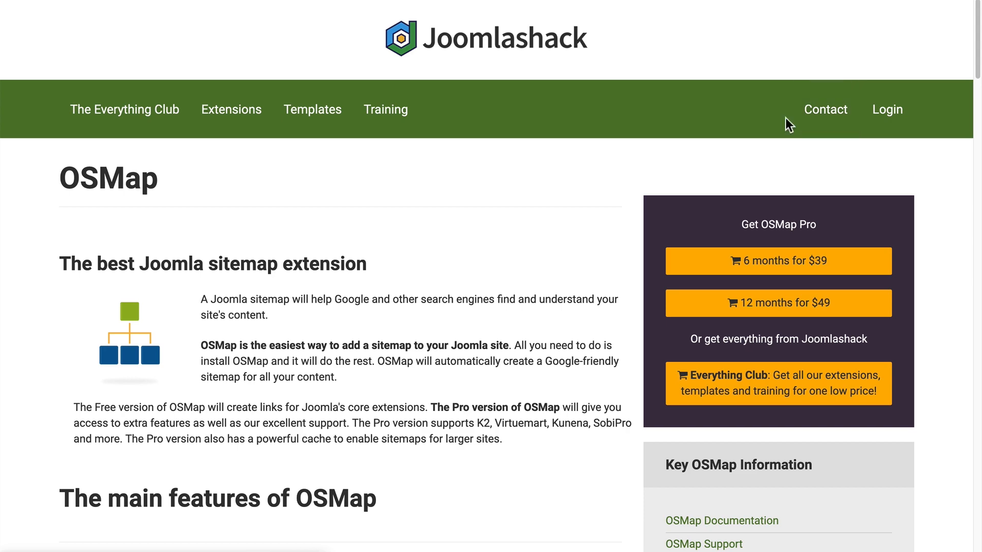